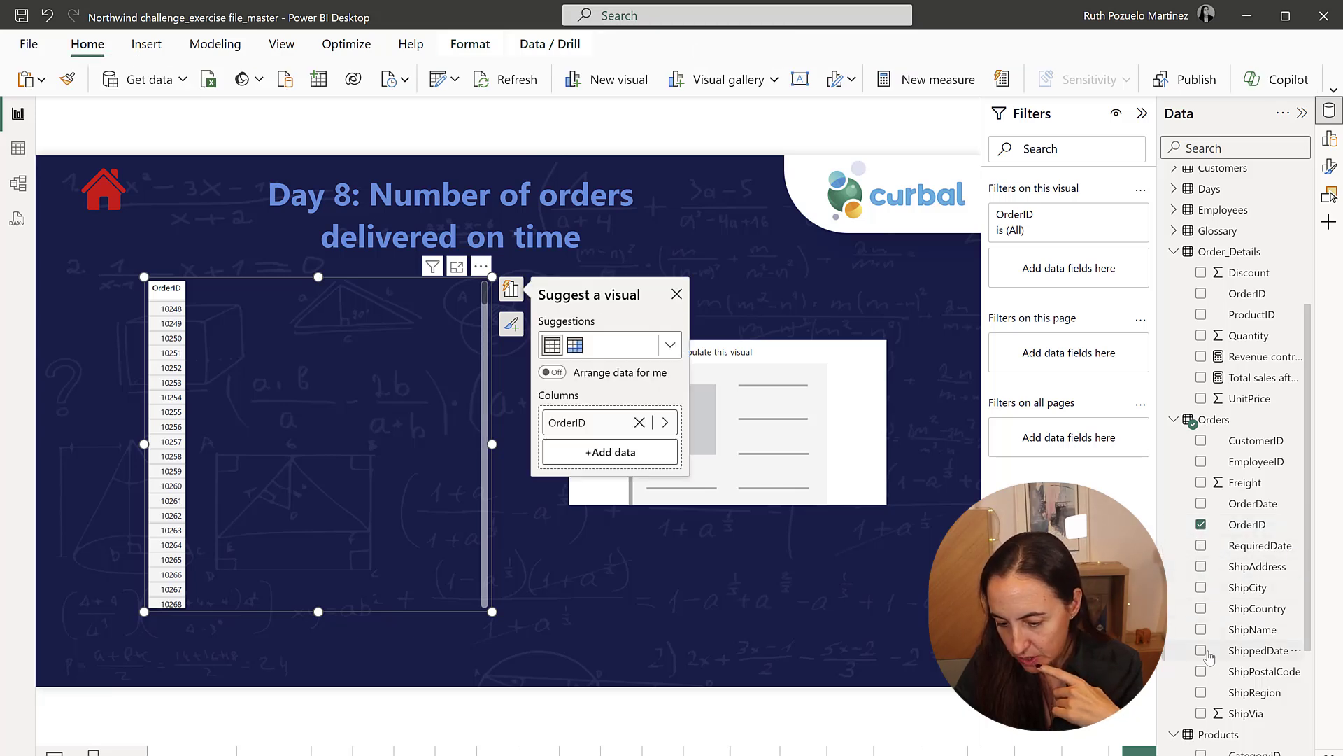
# Add ShippedDate and RequiredDate to the OrderID table, then switch to DAX query view
pyautogui.click(1200, 650)
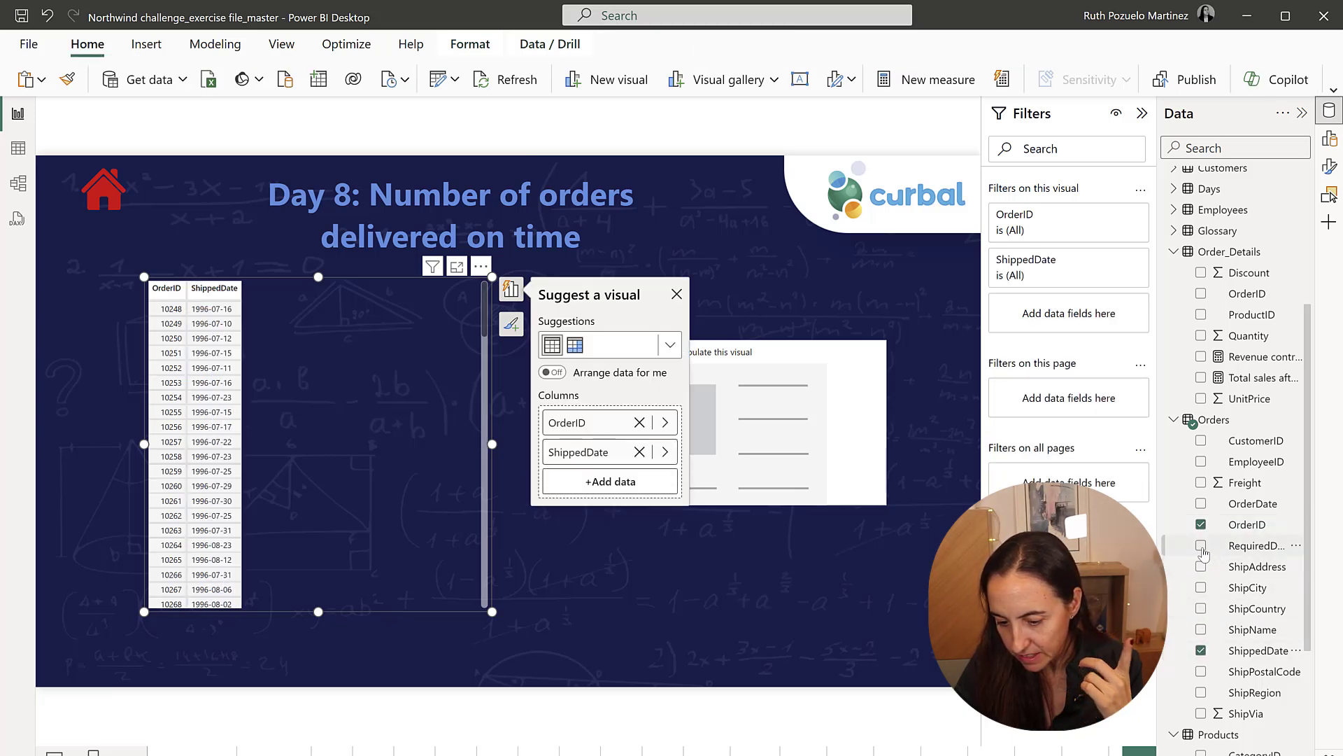
pyautogui.click(1201, 546)
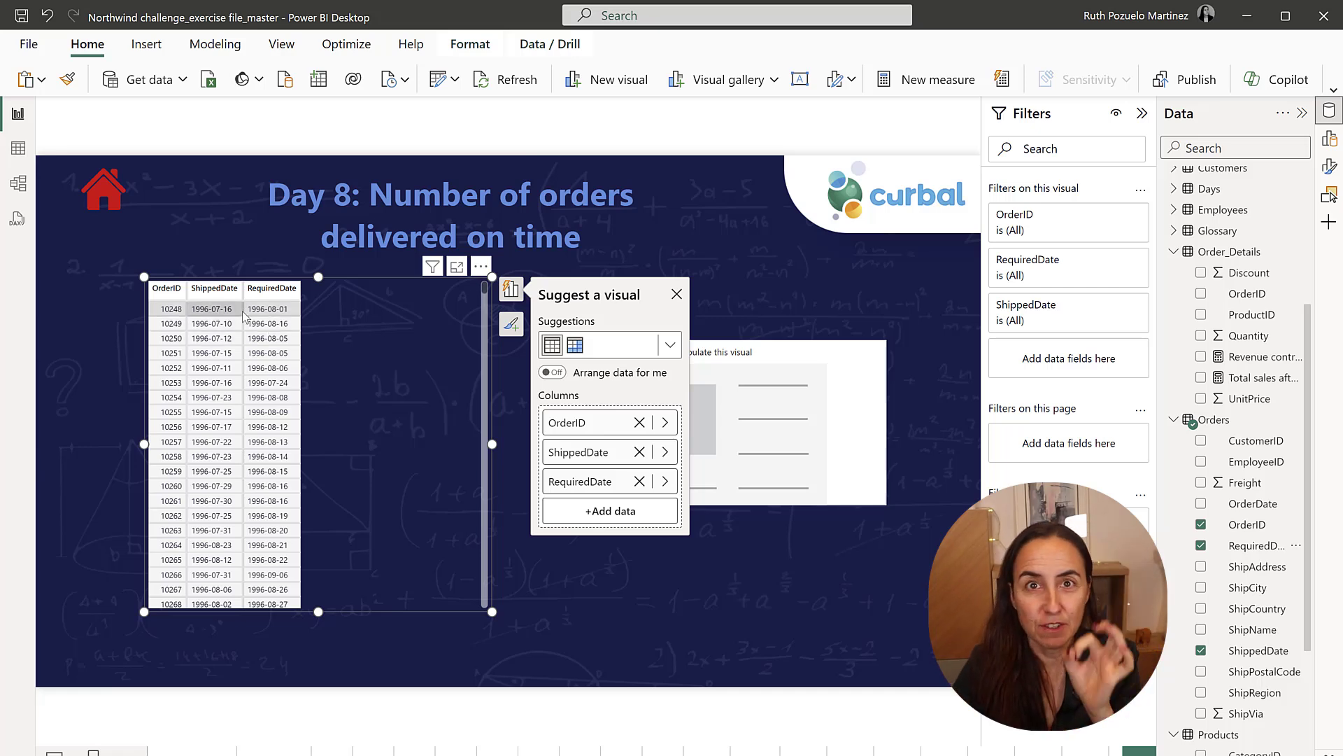
pyautogui.moveTo(62, 211)
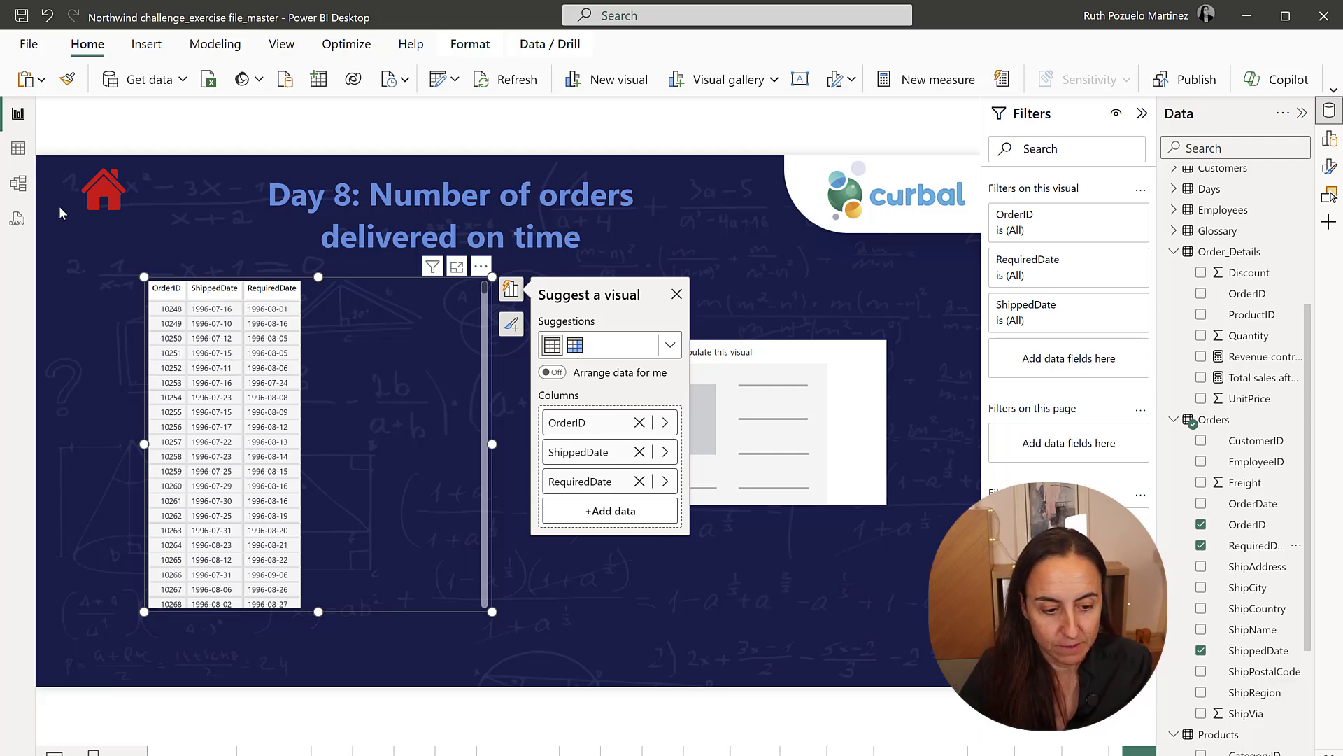
pyautogui.click(16, 218)
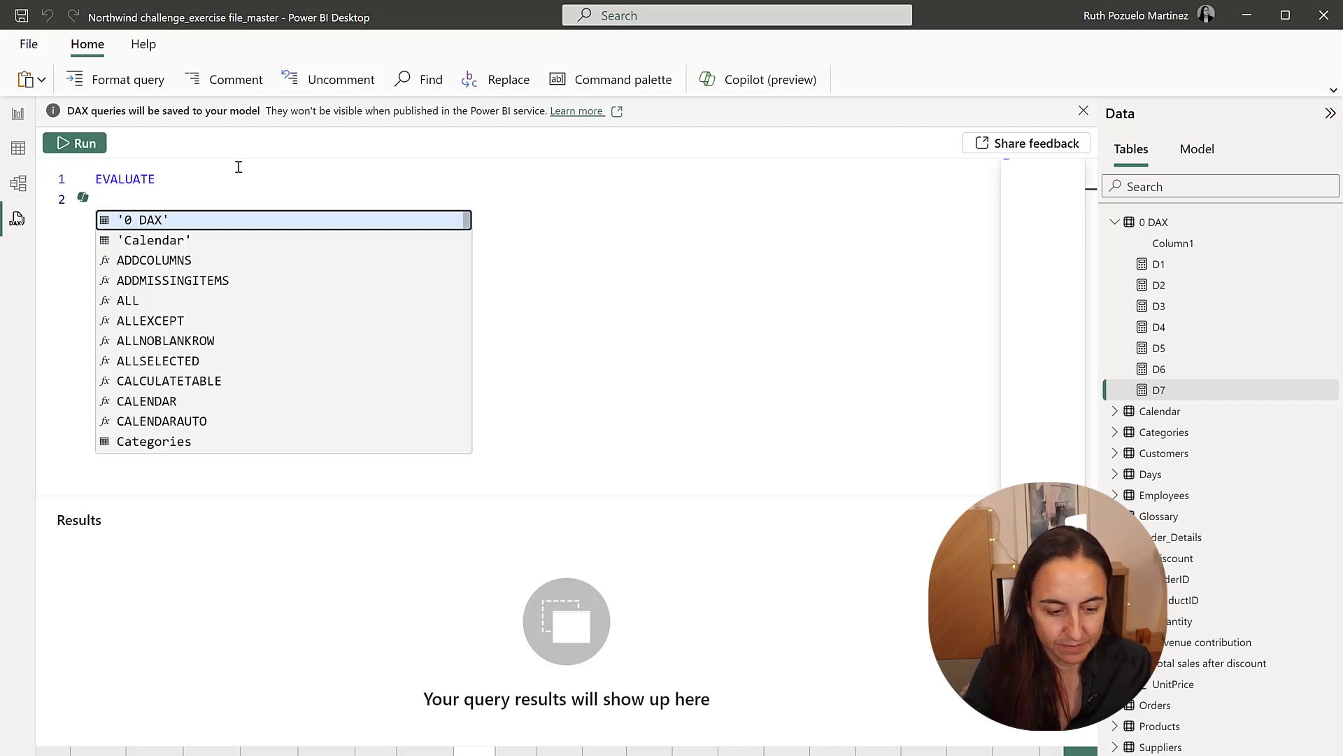
# Draft SUMMARIZE over Orders by ShippedDate and RequiredDate with an 'on time' DATEDIFF day column
pyautogui.write('SUMMARIZE(')
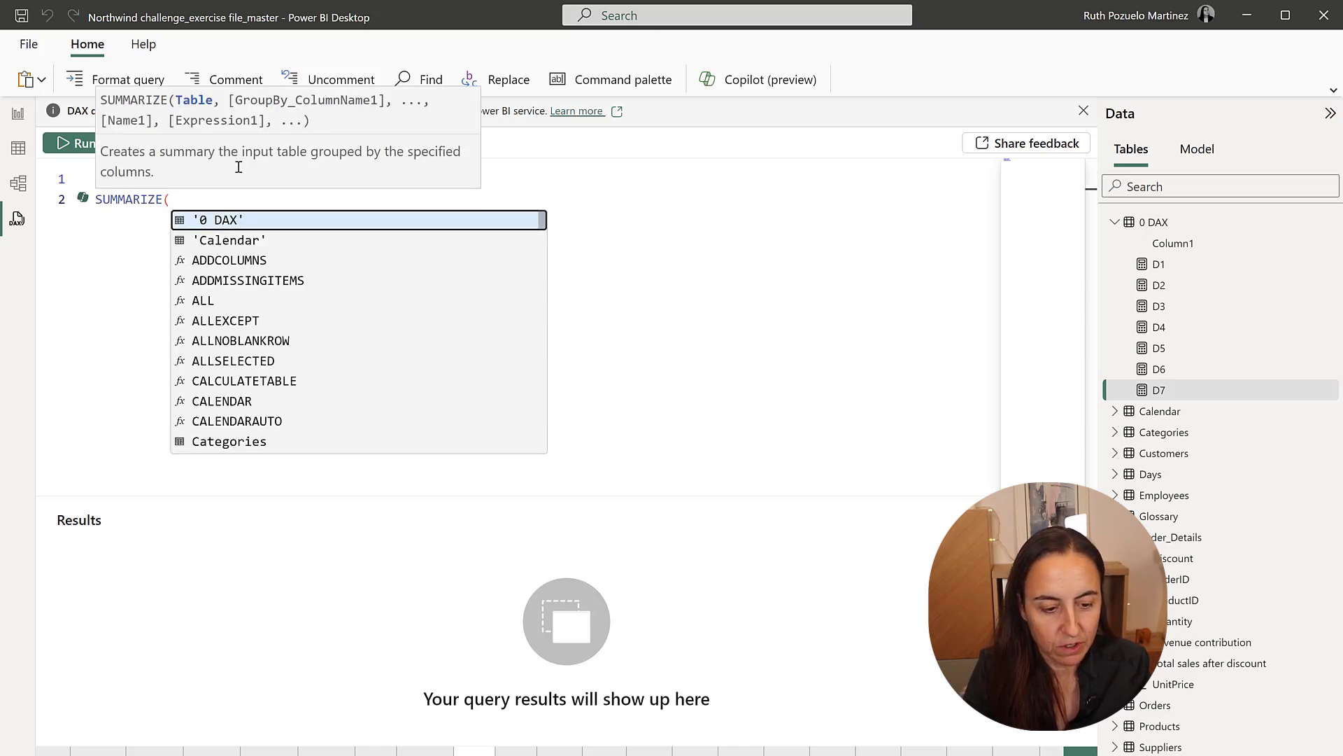
pyautogui.write('orde')
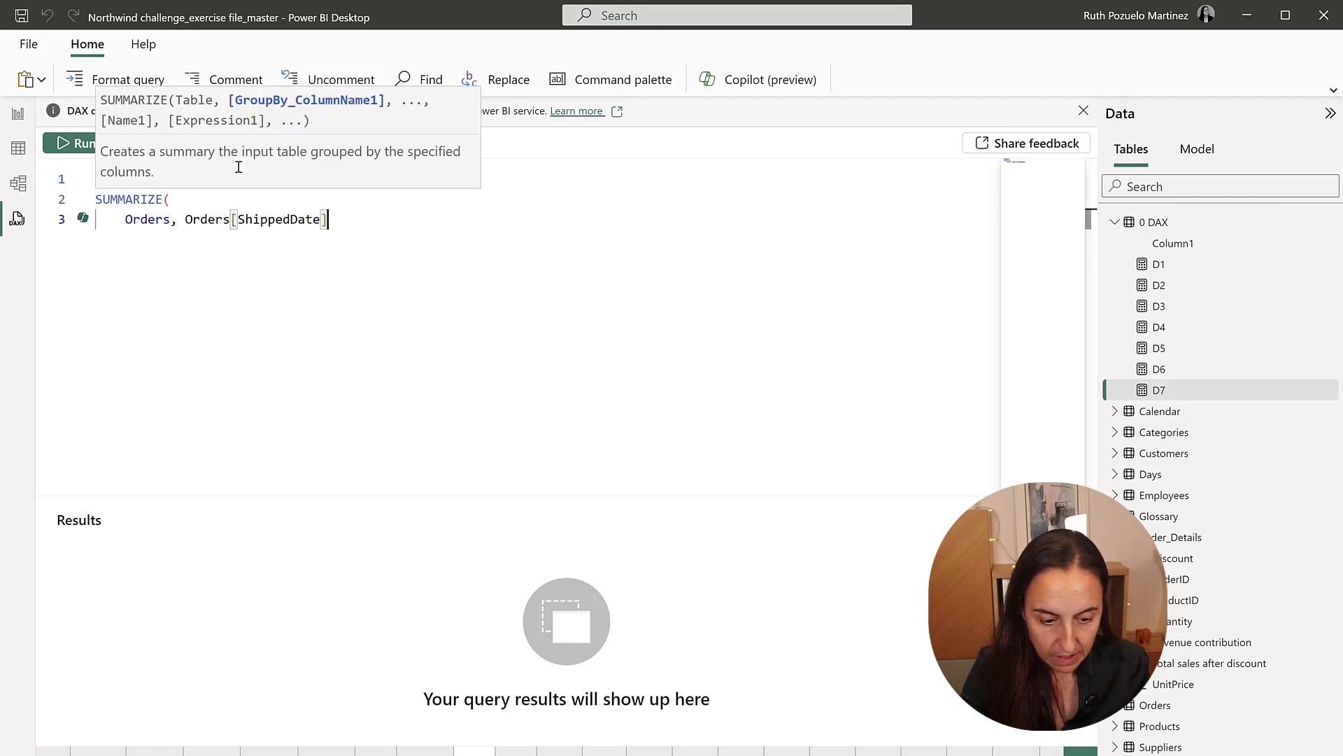
pyautogui.write(', orders[RequiredDate], "')
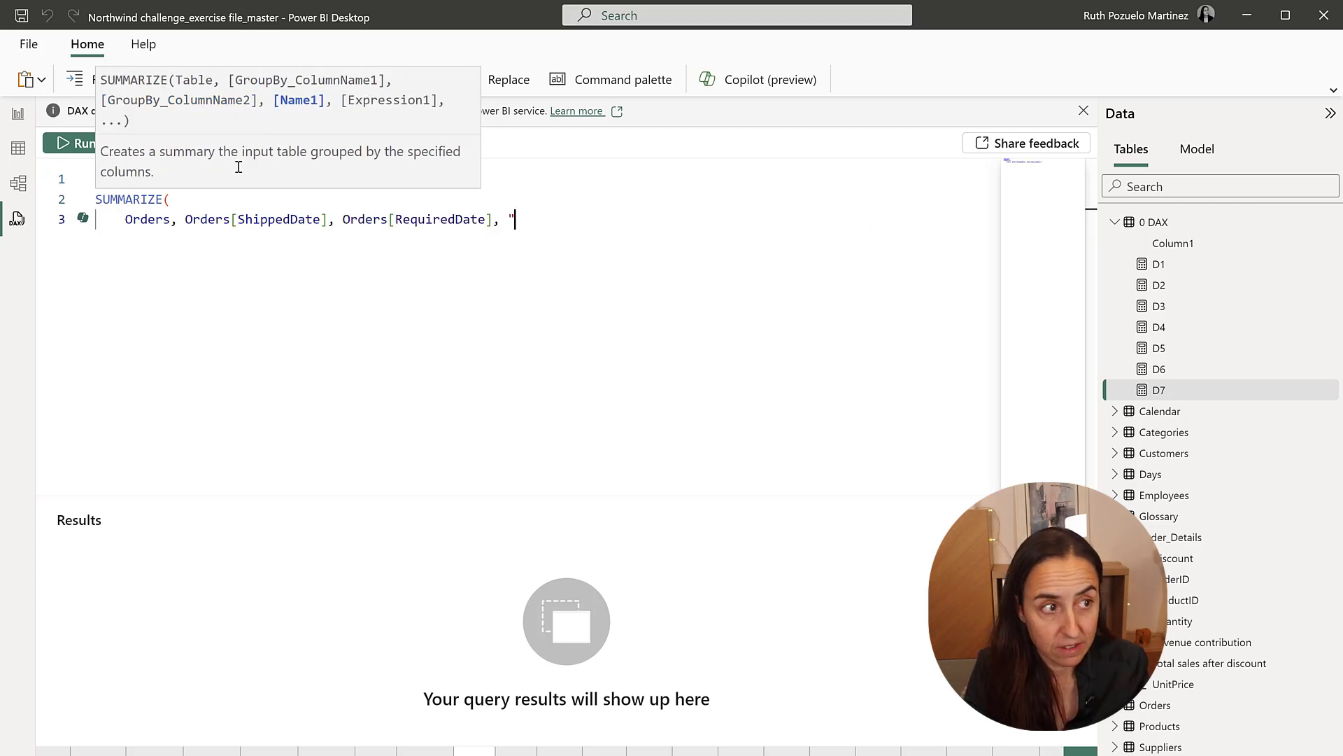
pyautogui.write('on time')
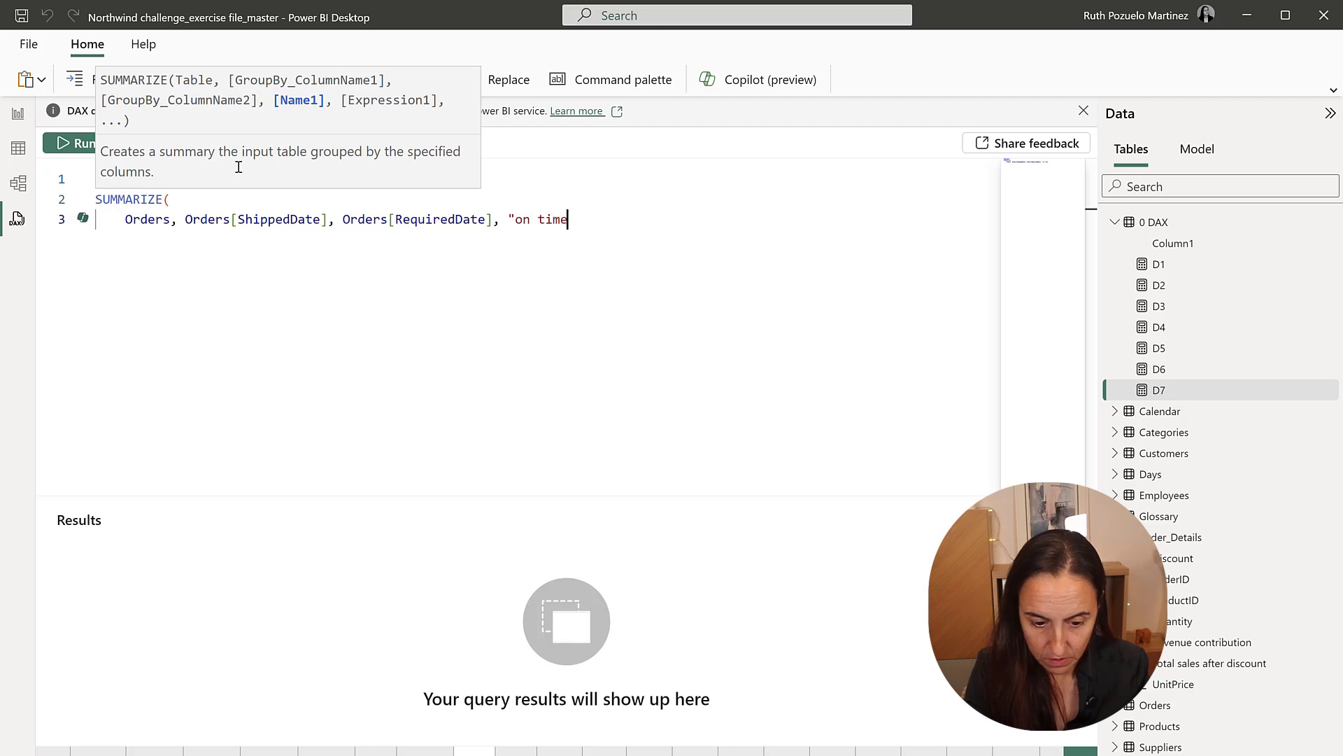
pyautogui.write('#')
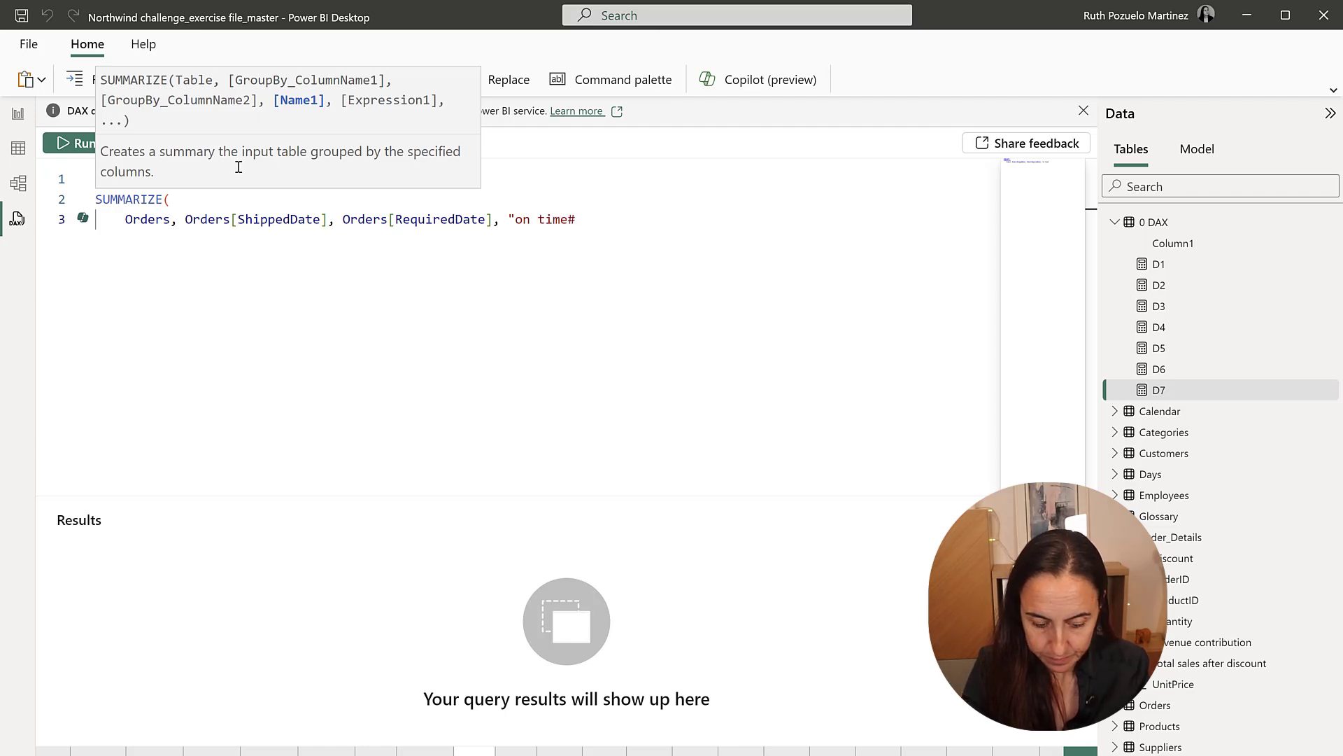
pyautogui.write(',')
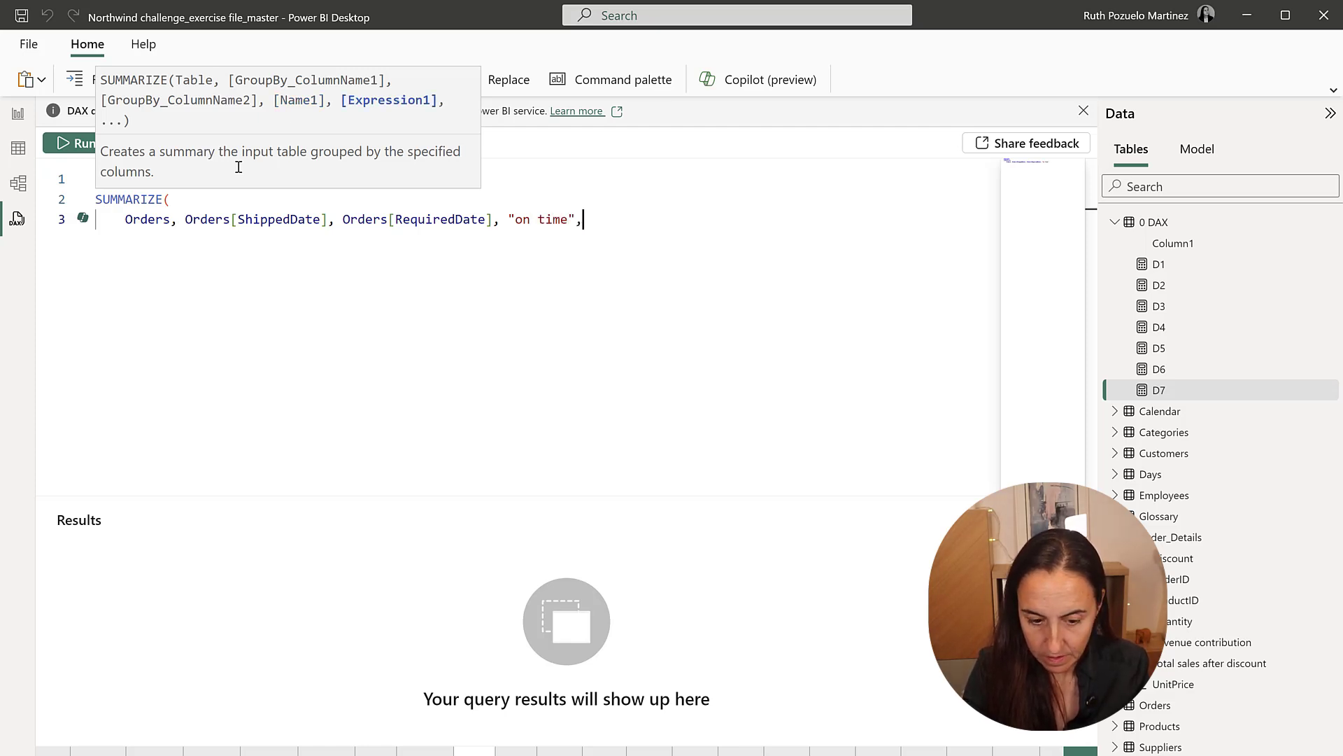
pyautogui.press('Return')
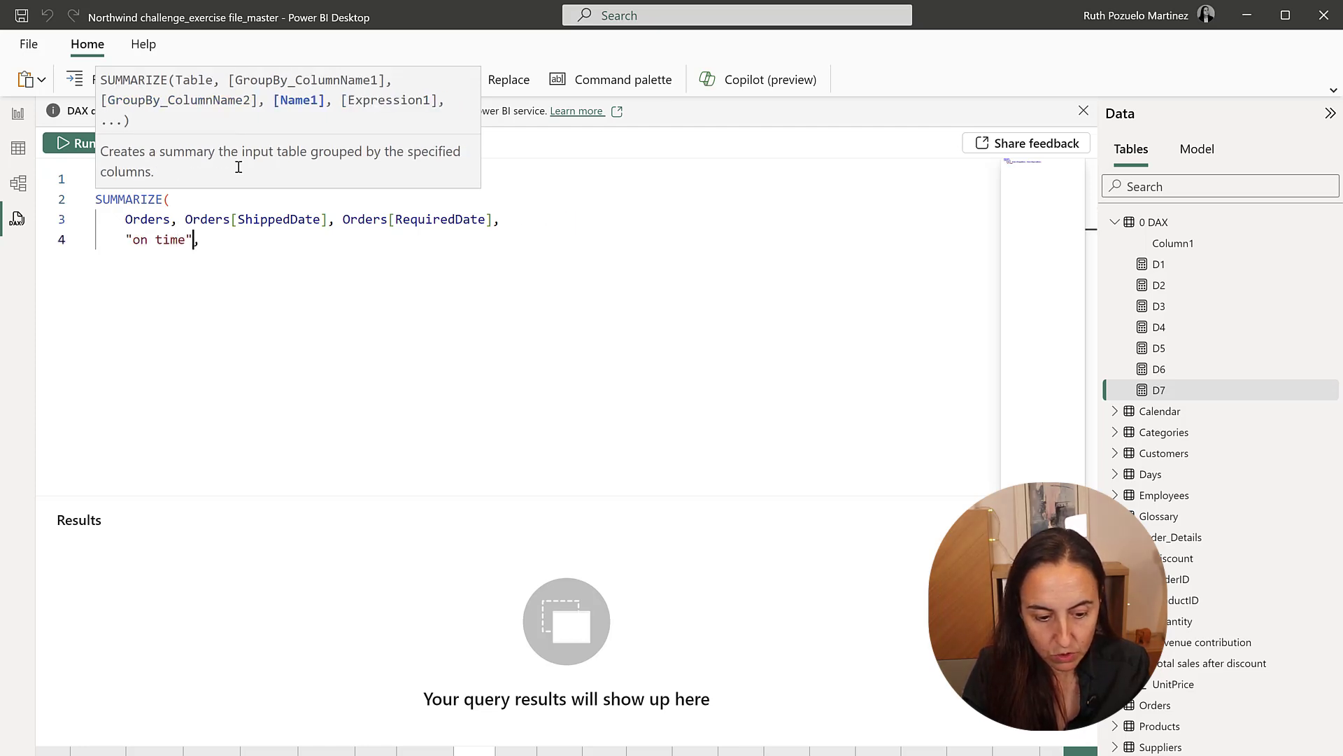
pyautogui.write('da')
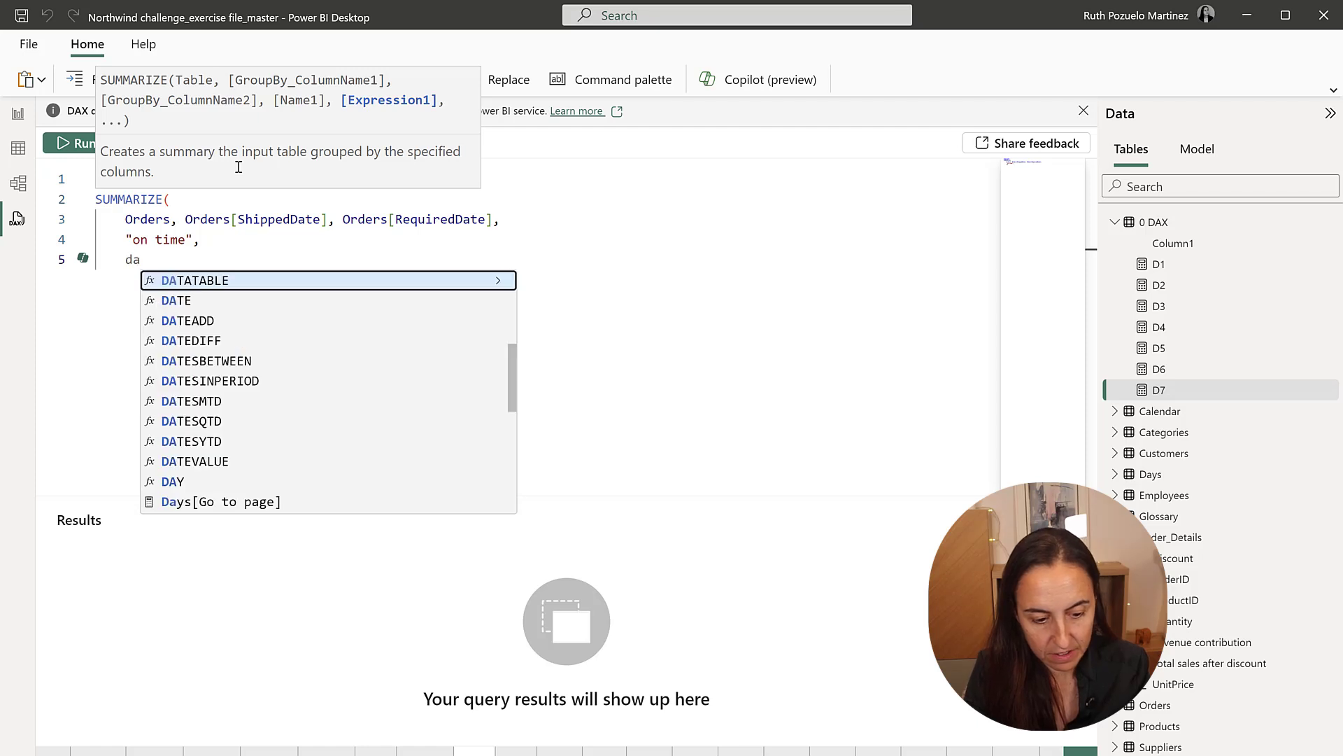
pyautogui.write('te], Orders[RequiredDate], DAY(')
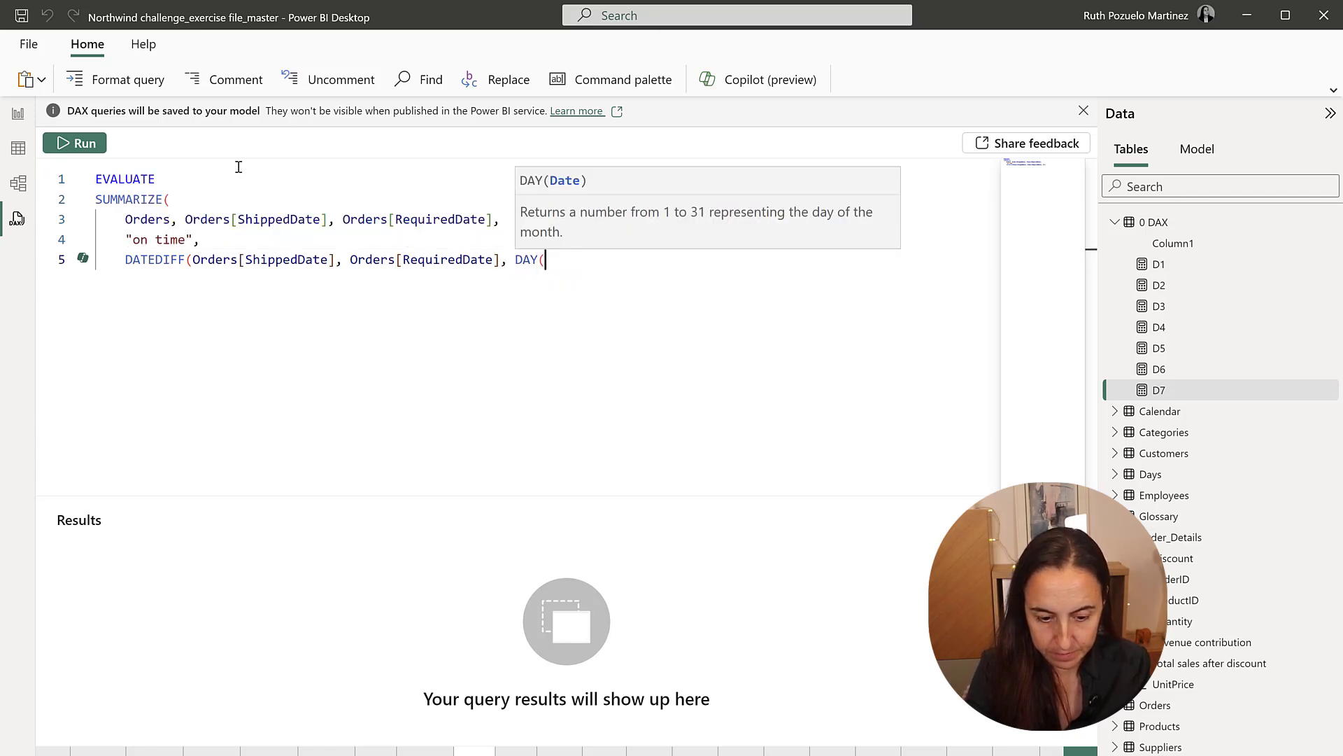
pyautogui.write('))')
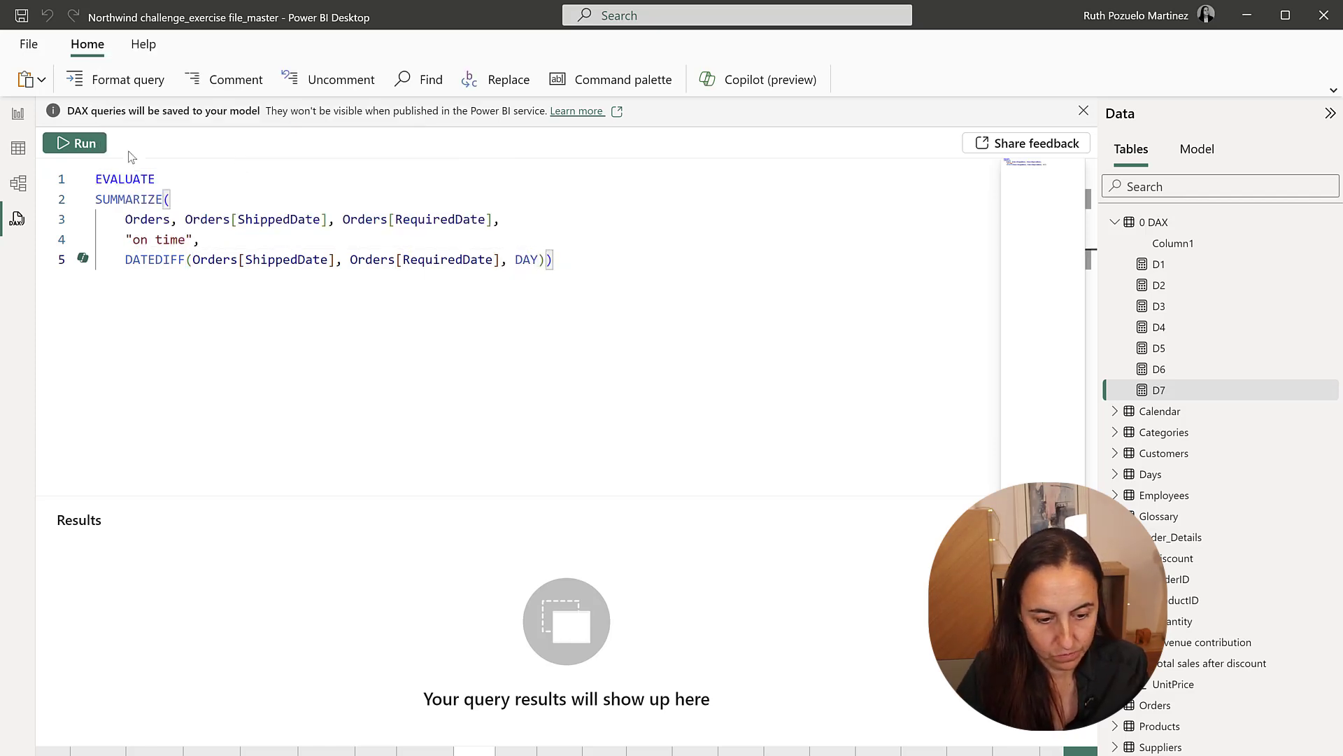
# Run the summary query, add OrderID to it, and rerun it
pyautogui.click(73, 143)
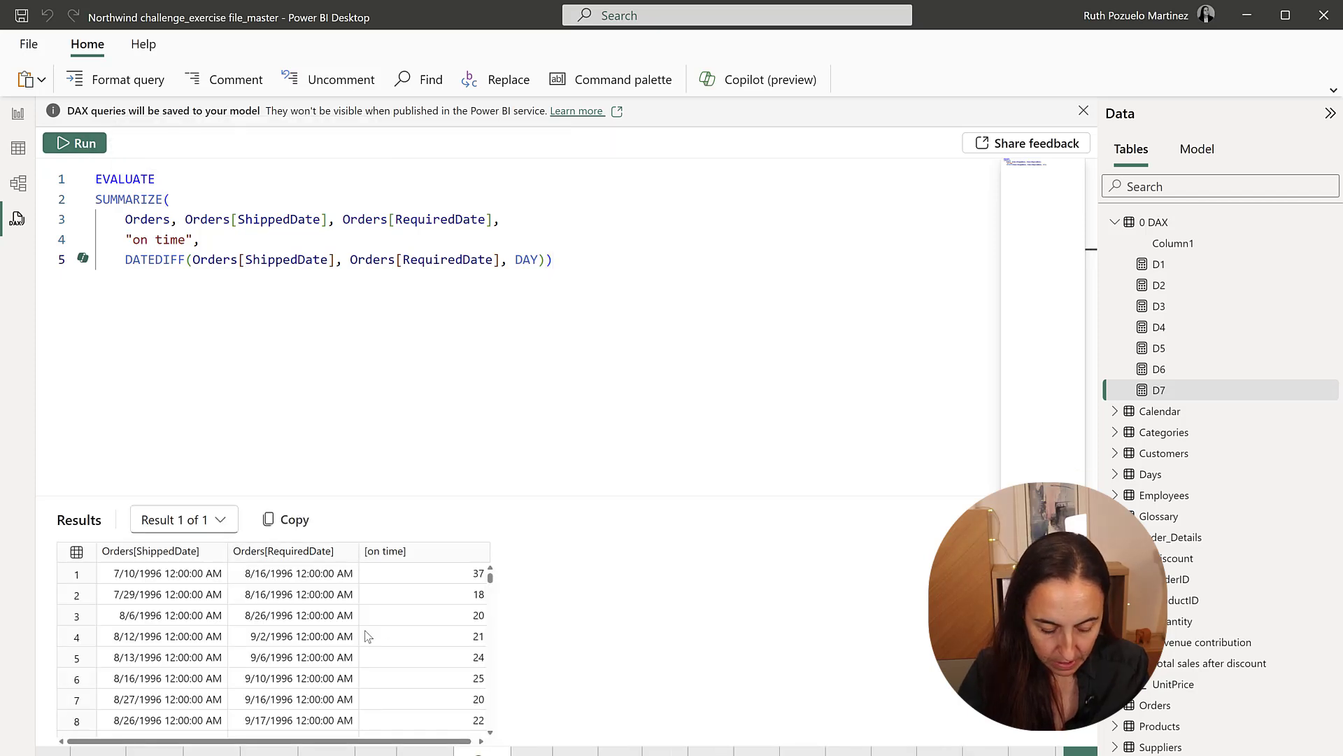
pyautogui.scroll(-3)
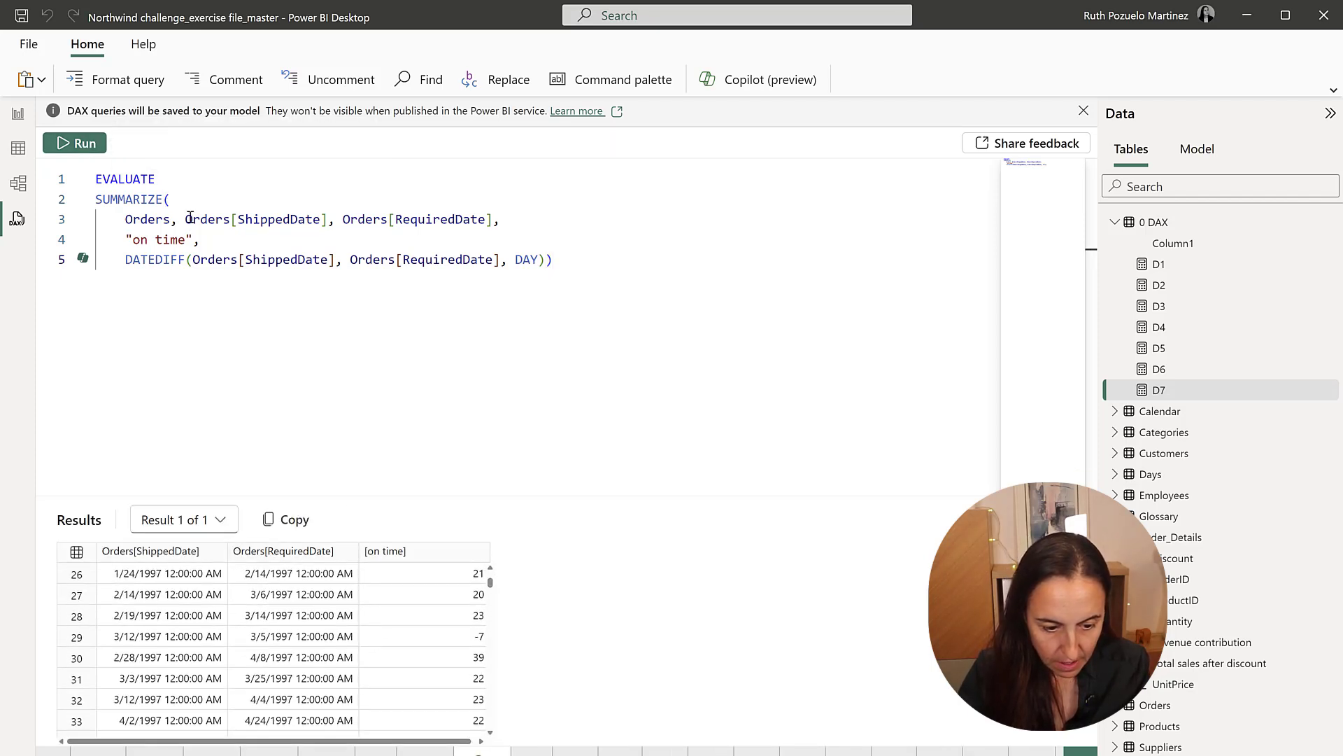
pyautogui.write('orders[OrderID],')
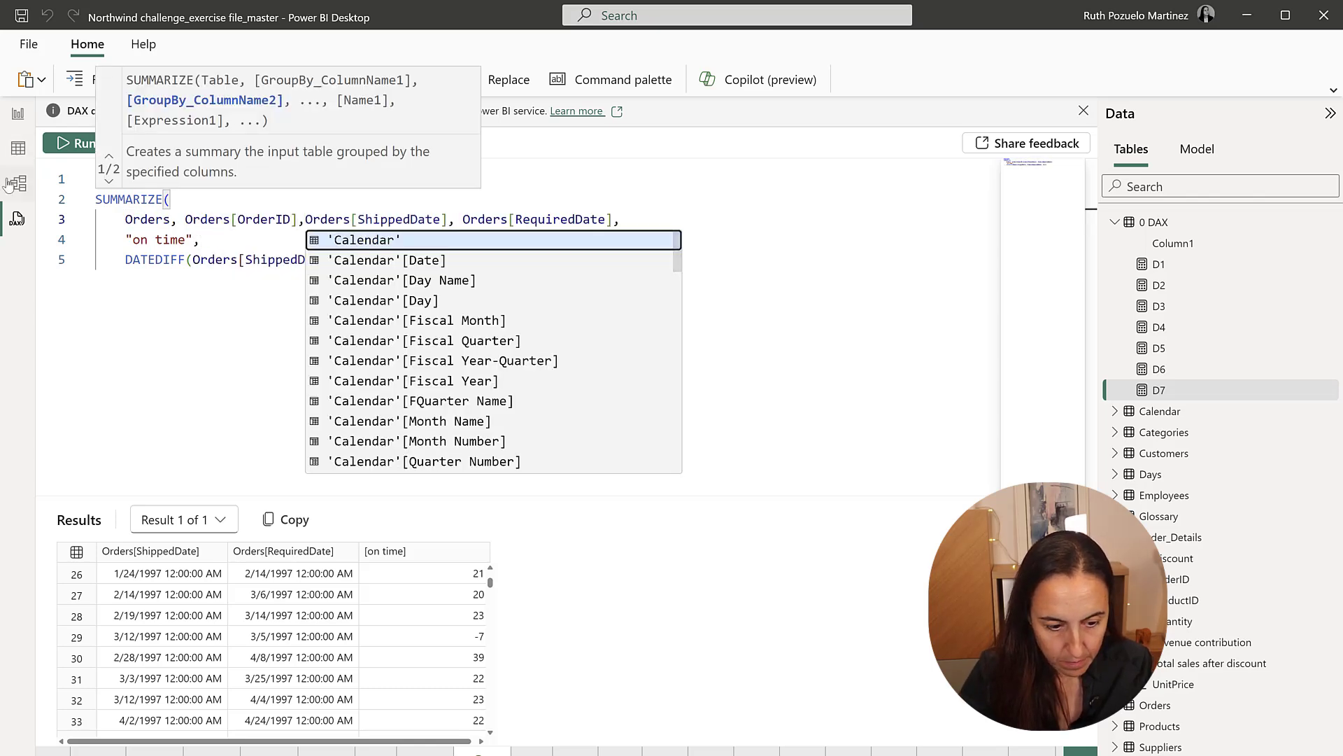
pyautogui.click(75, 142)
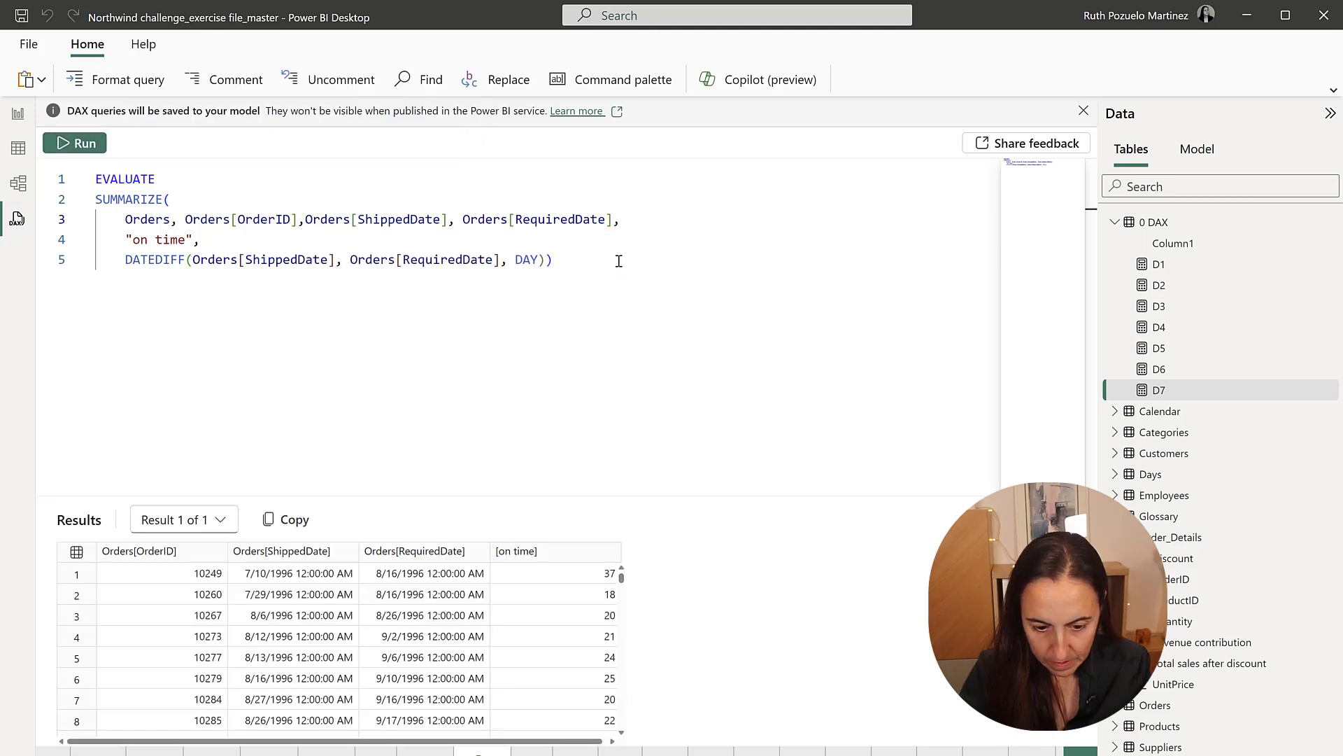
# Sort the results by on time ascending and scroll through the results grid
pyautogui.press('Return')
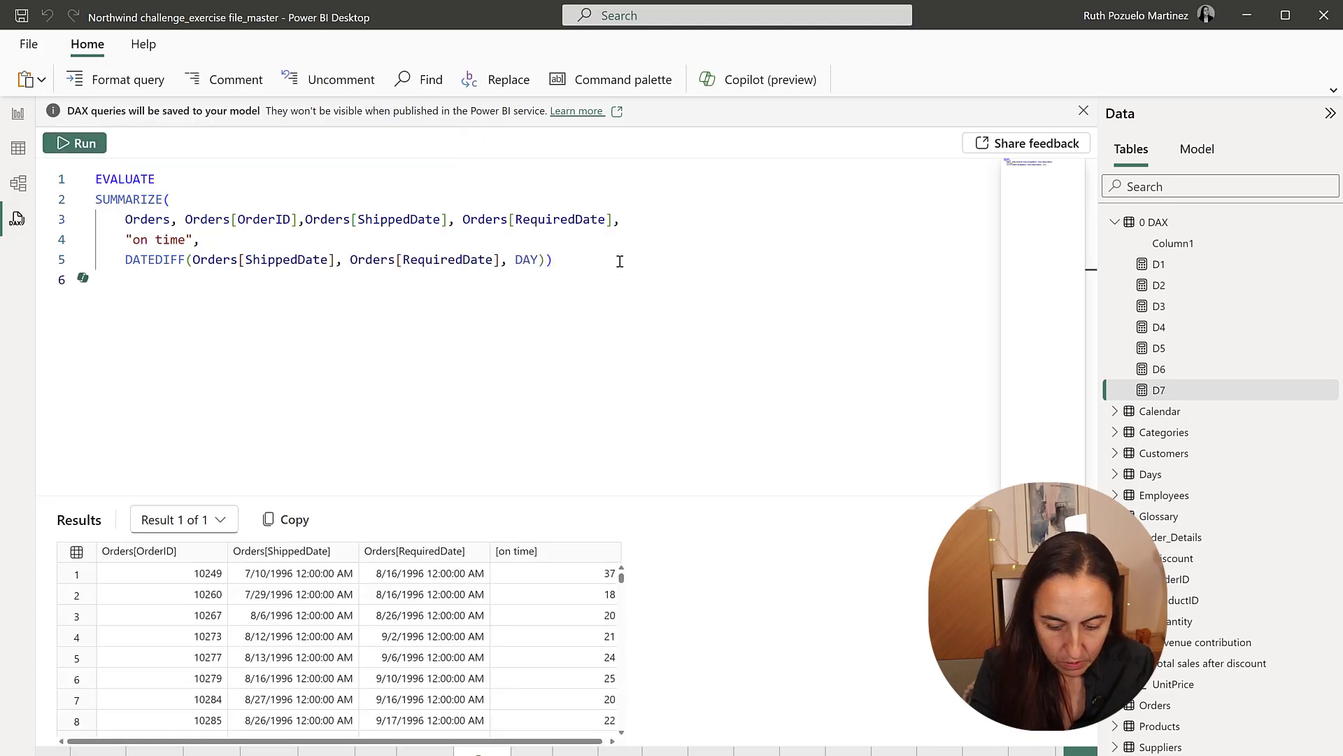
pyautogui.write('order')
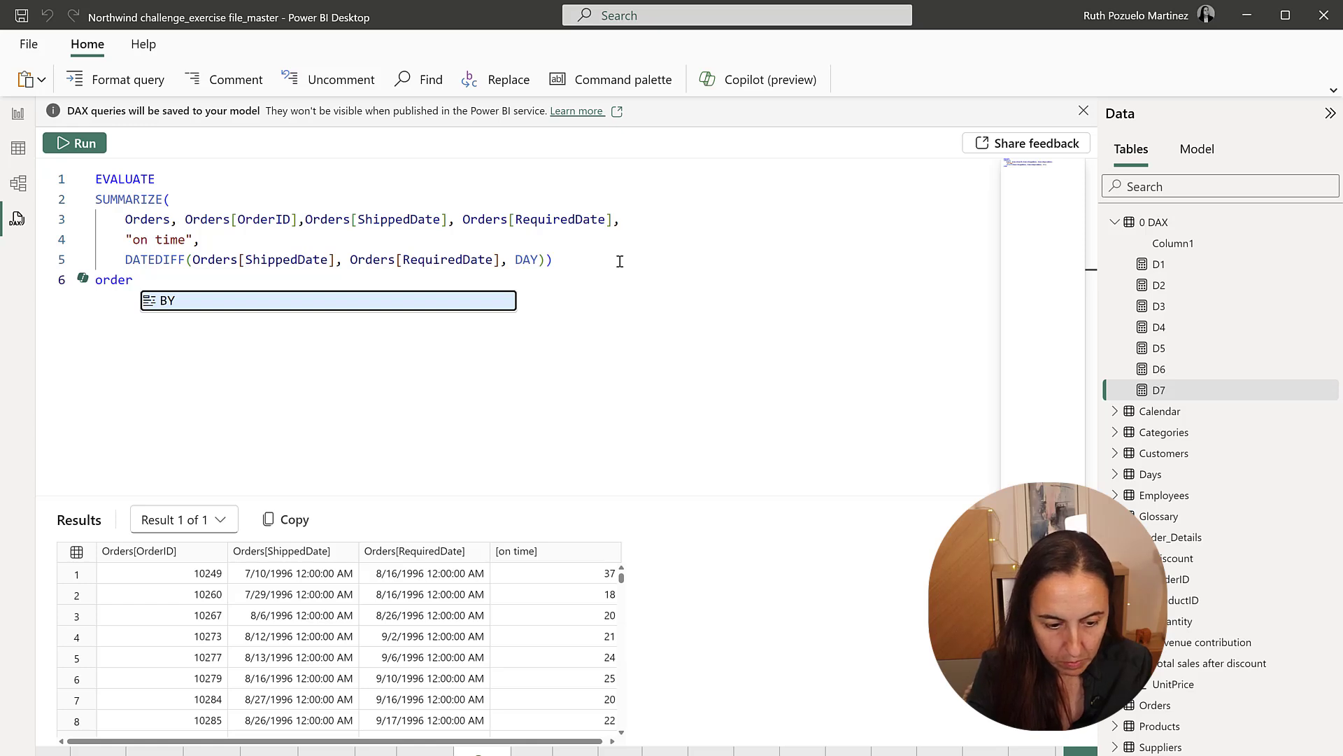
pyautogui.write('BY')
pyautogui.write('[on time')
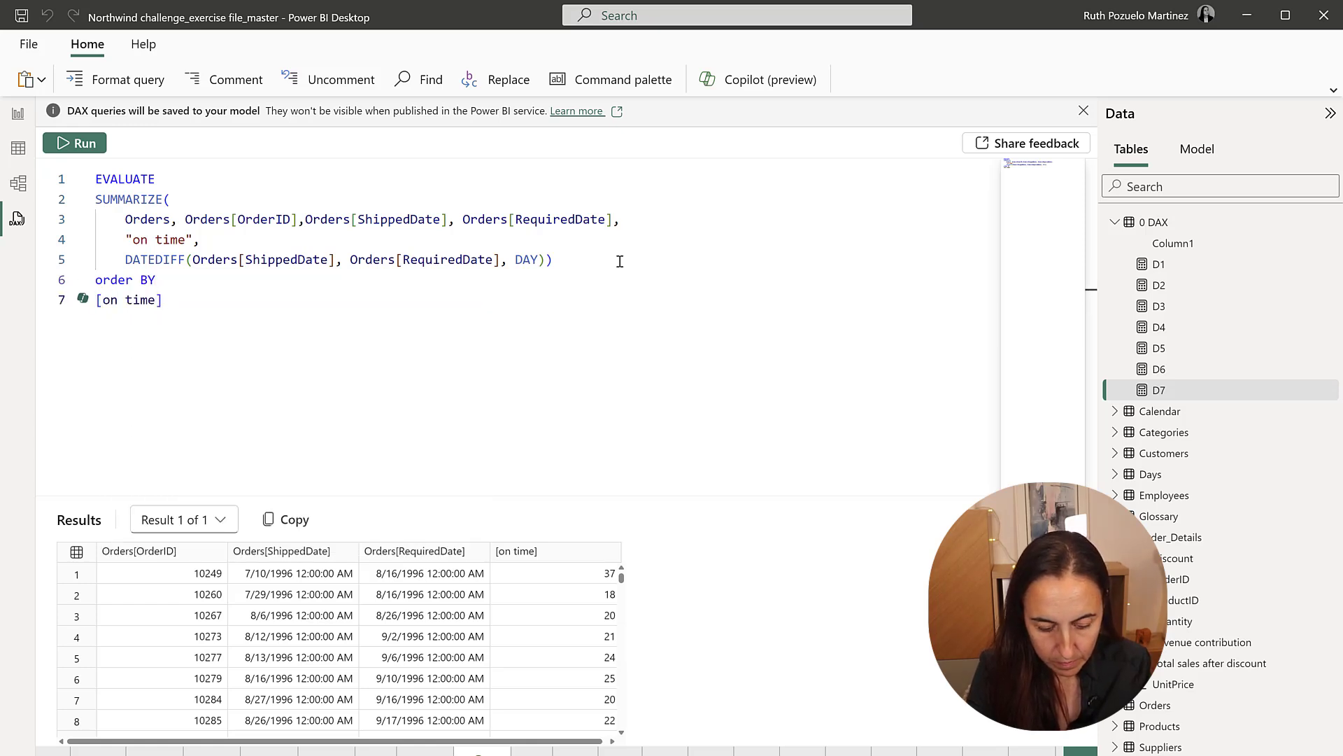
pyautogui.write('asv')
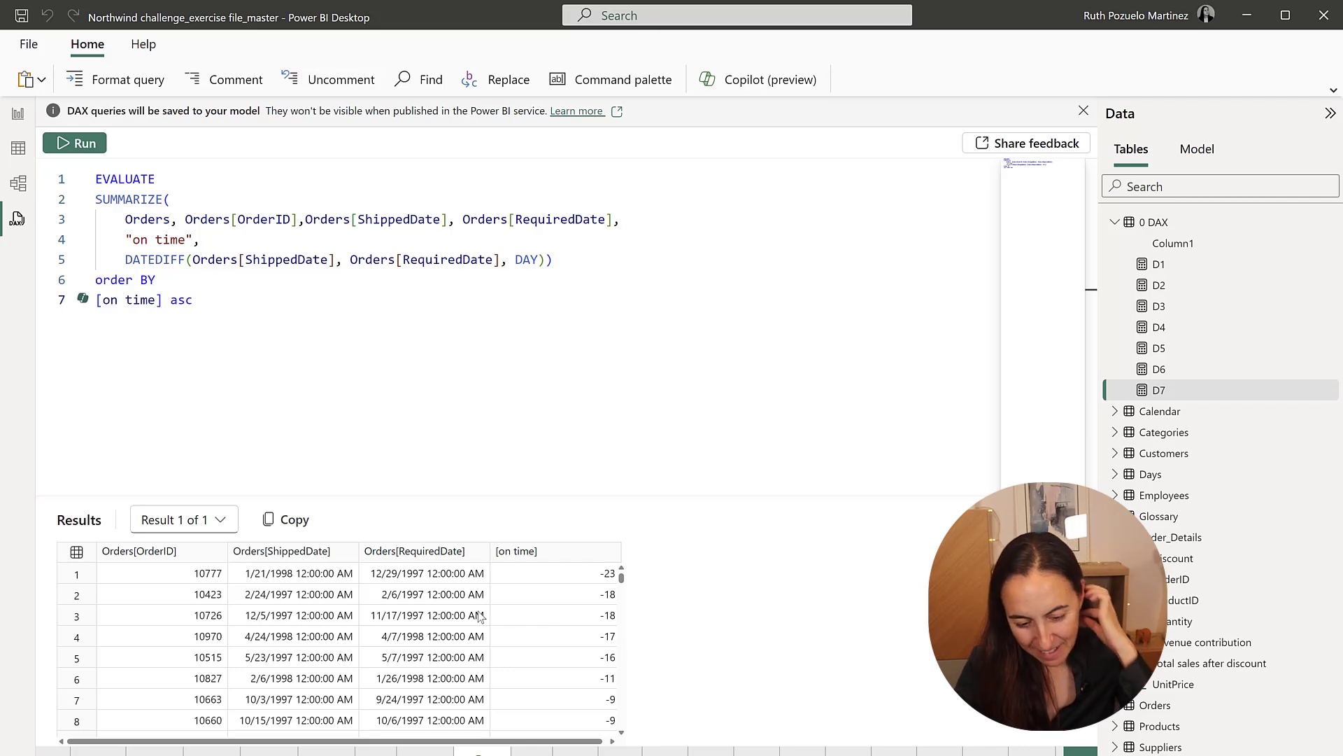
pyautogui.scroll(-3)
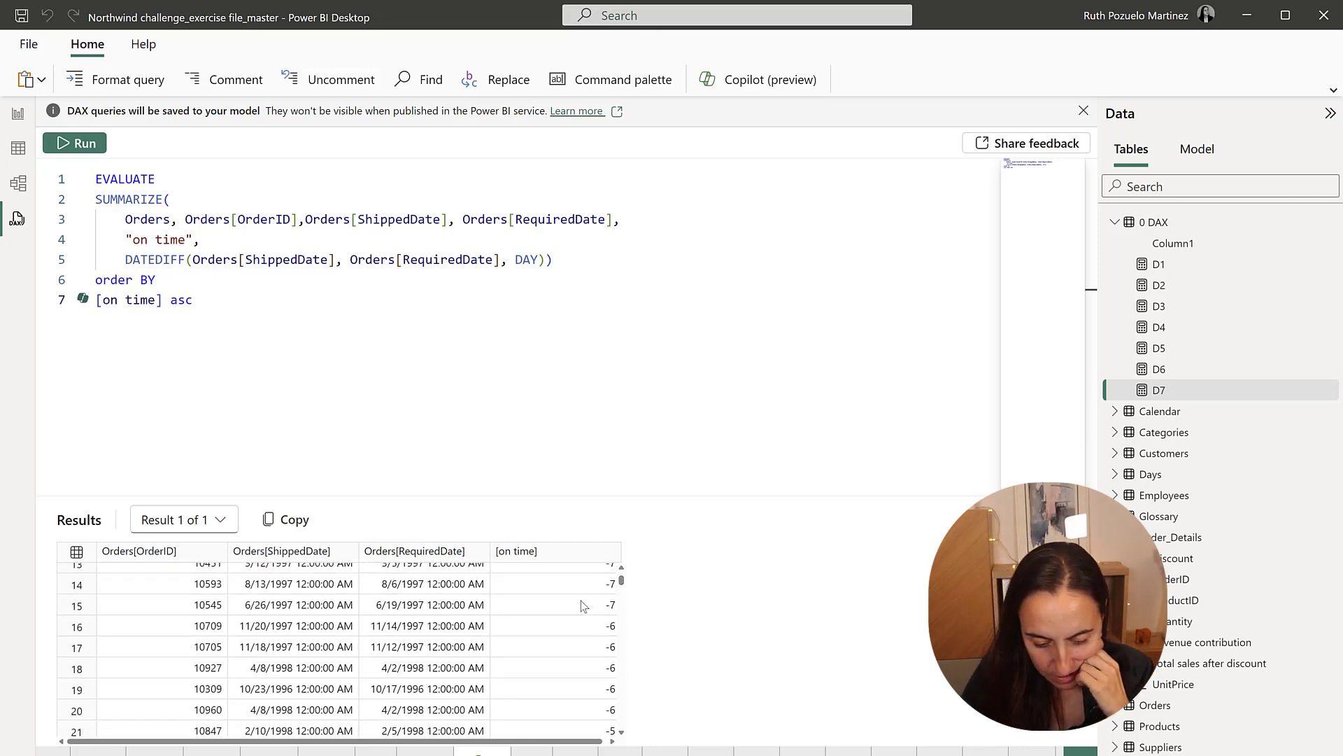
pyautogui.scroll(-3)
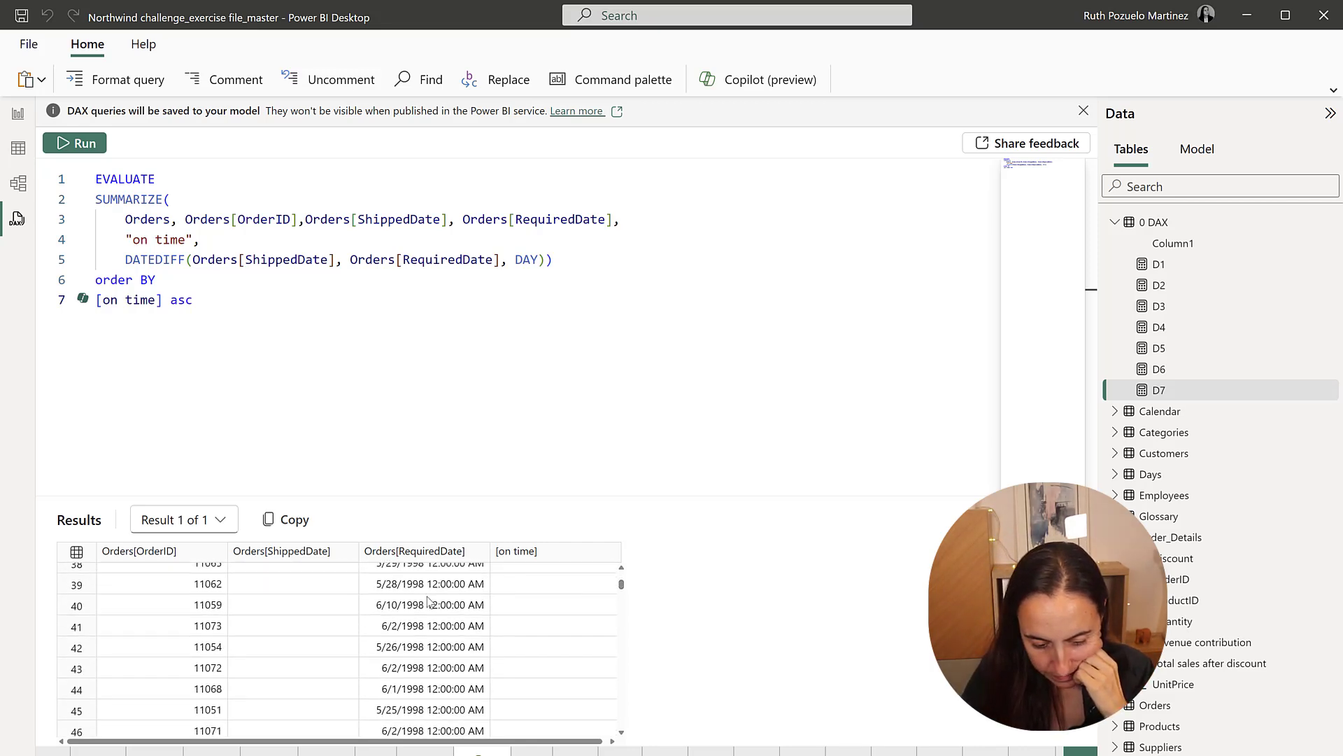
pyautogui.scroll(-3)
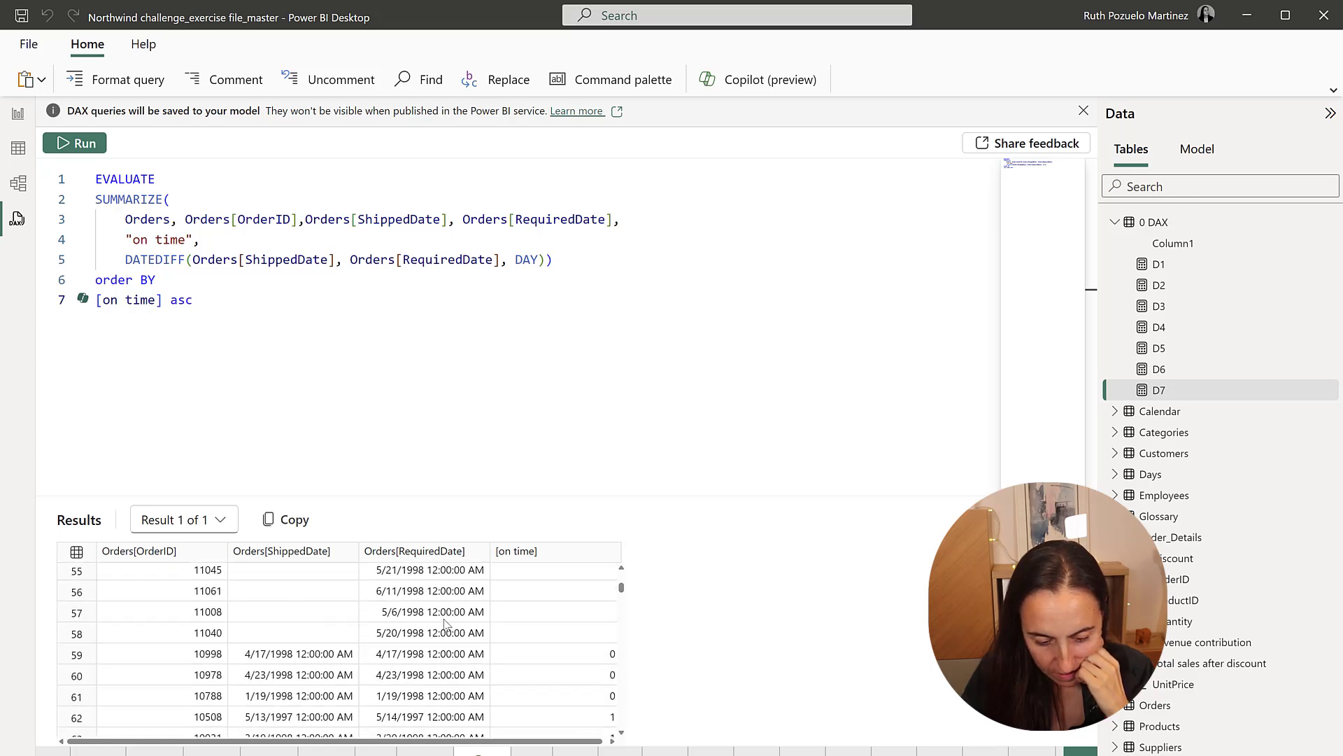
pyautogui.scroll(-3)
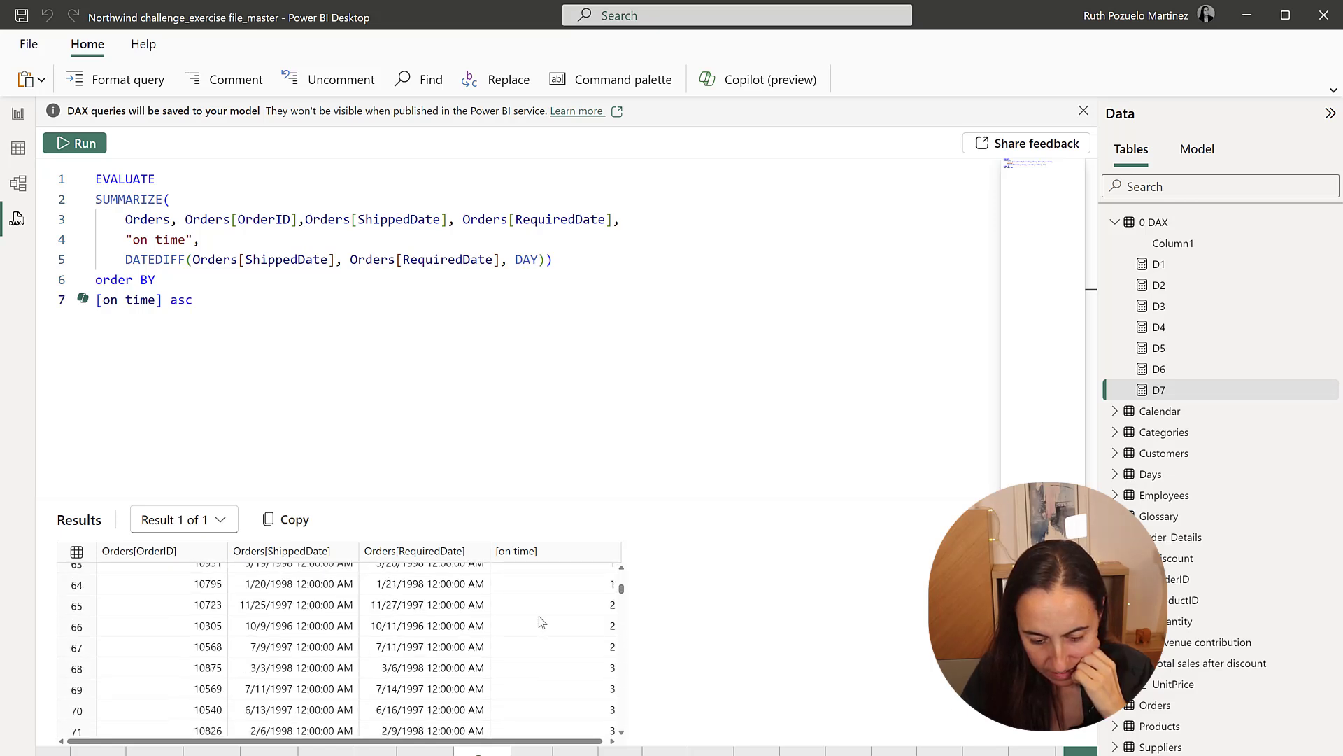
pyautogui.scroll(3)
pyautogui.write('FILTER(')
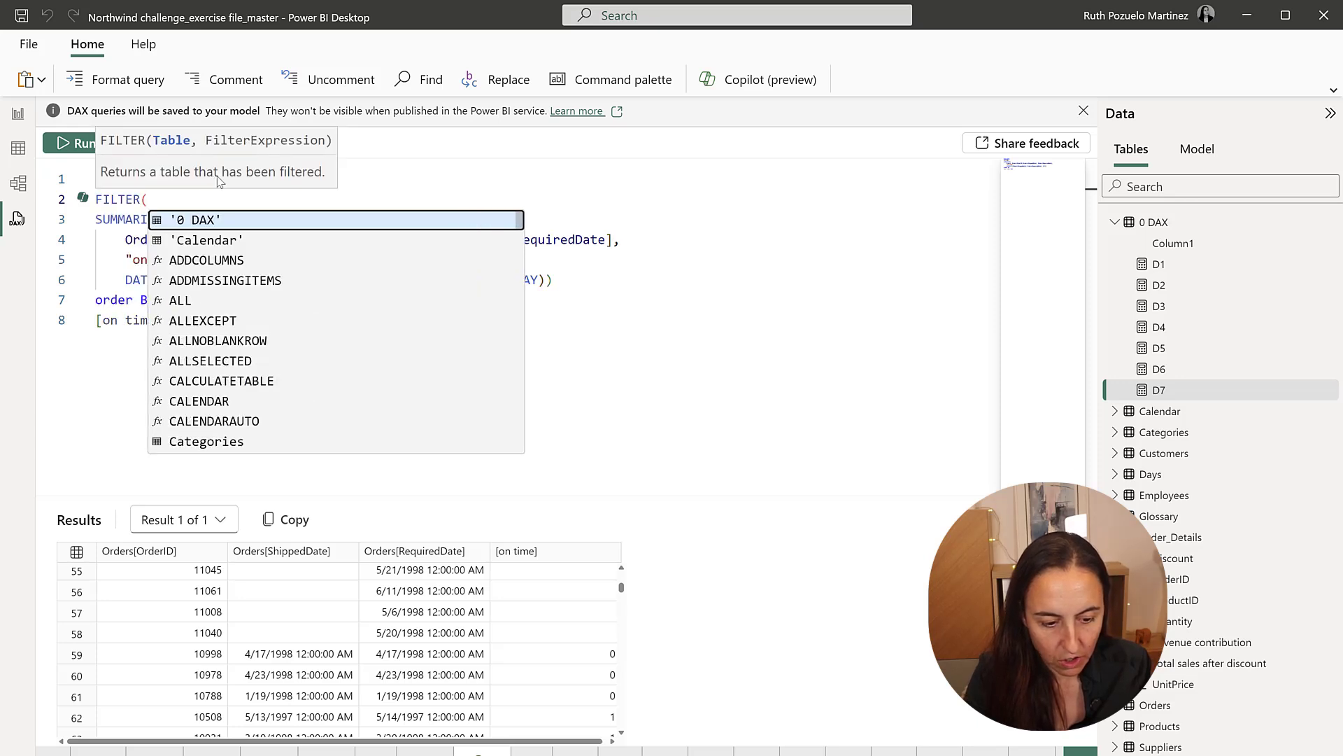
# Filter the summary to rows where [on time]=0 and begin a nested FILTER on Orders
pyautogui.click(586, 279)
pyautogui.write(',')
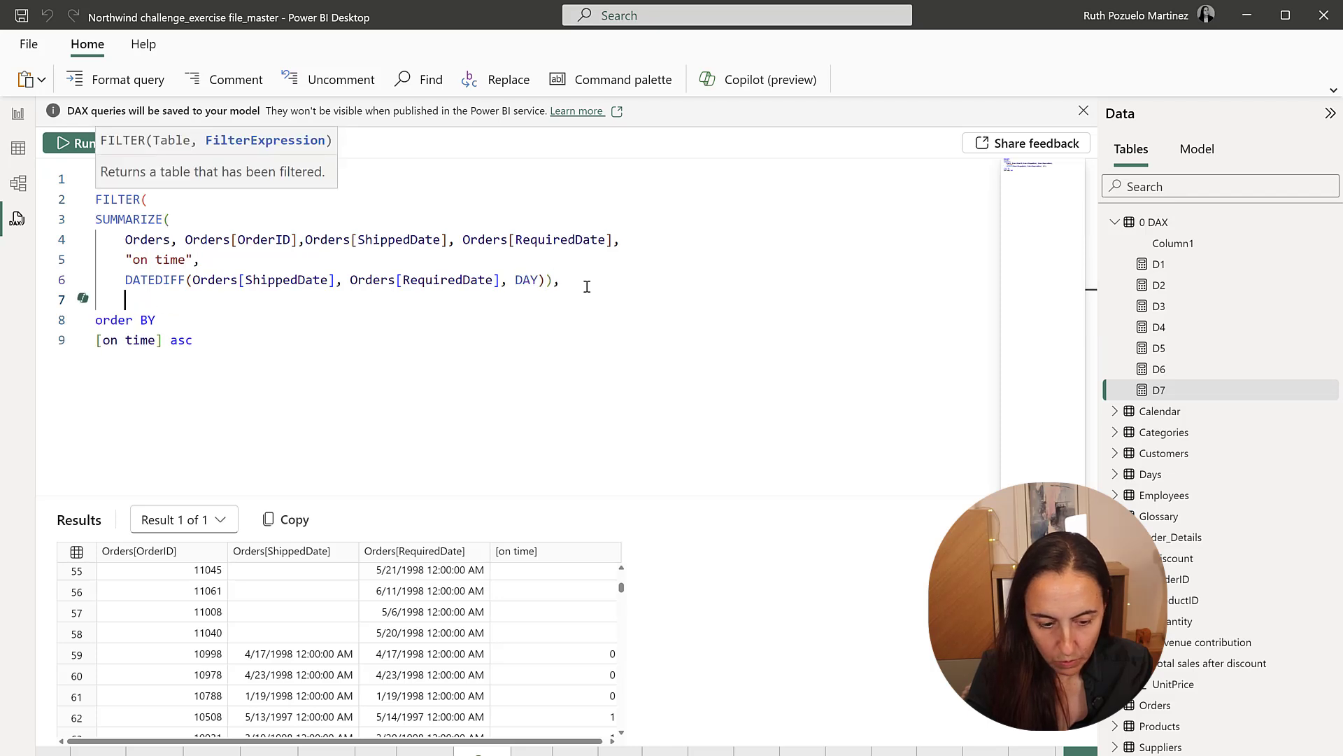
pyautogui.write('[on time]=')
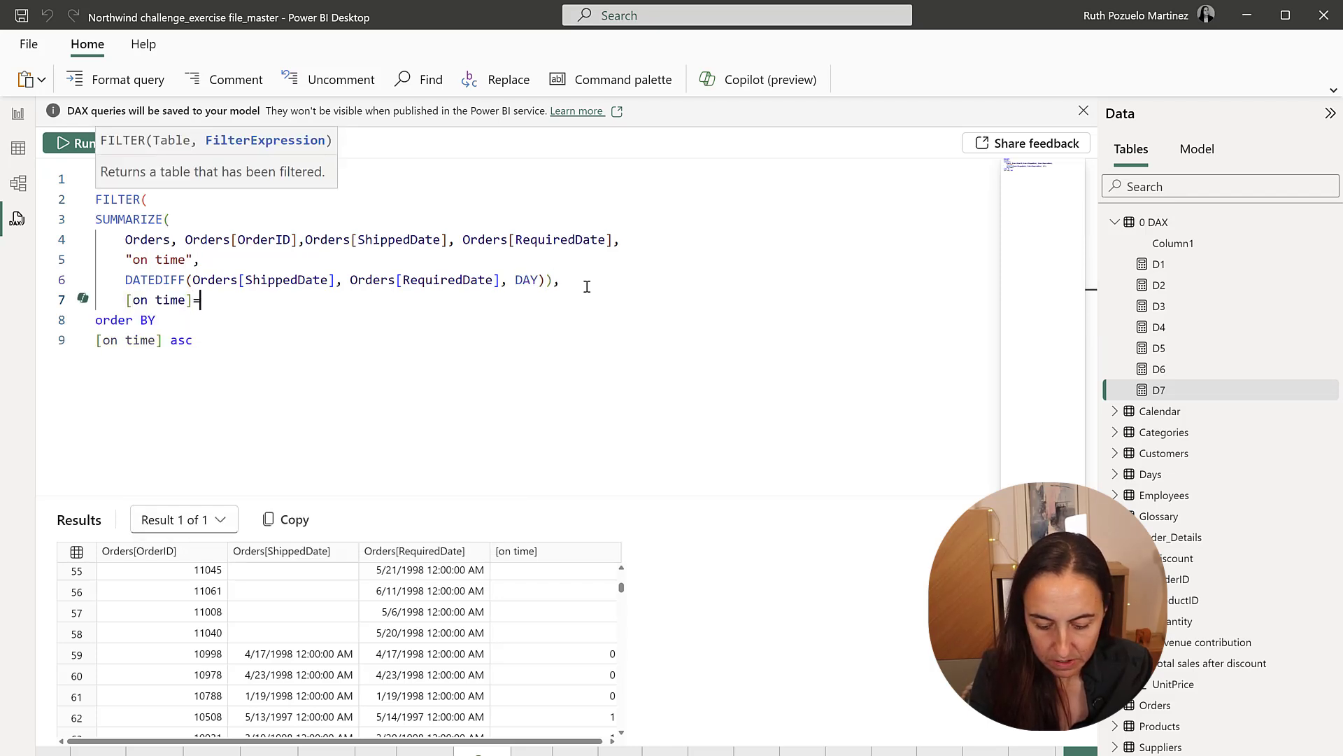
pyautogui.write('0)')
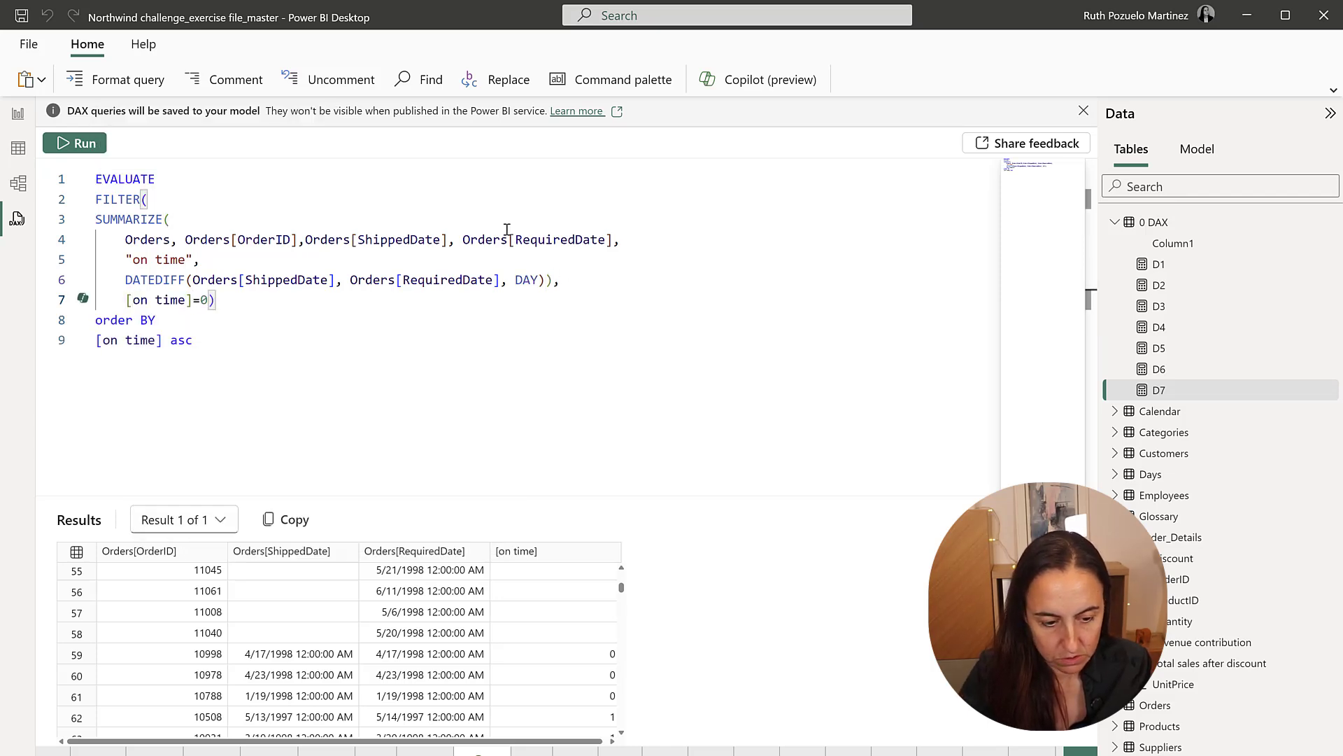
pyautogui.scroll(3)
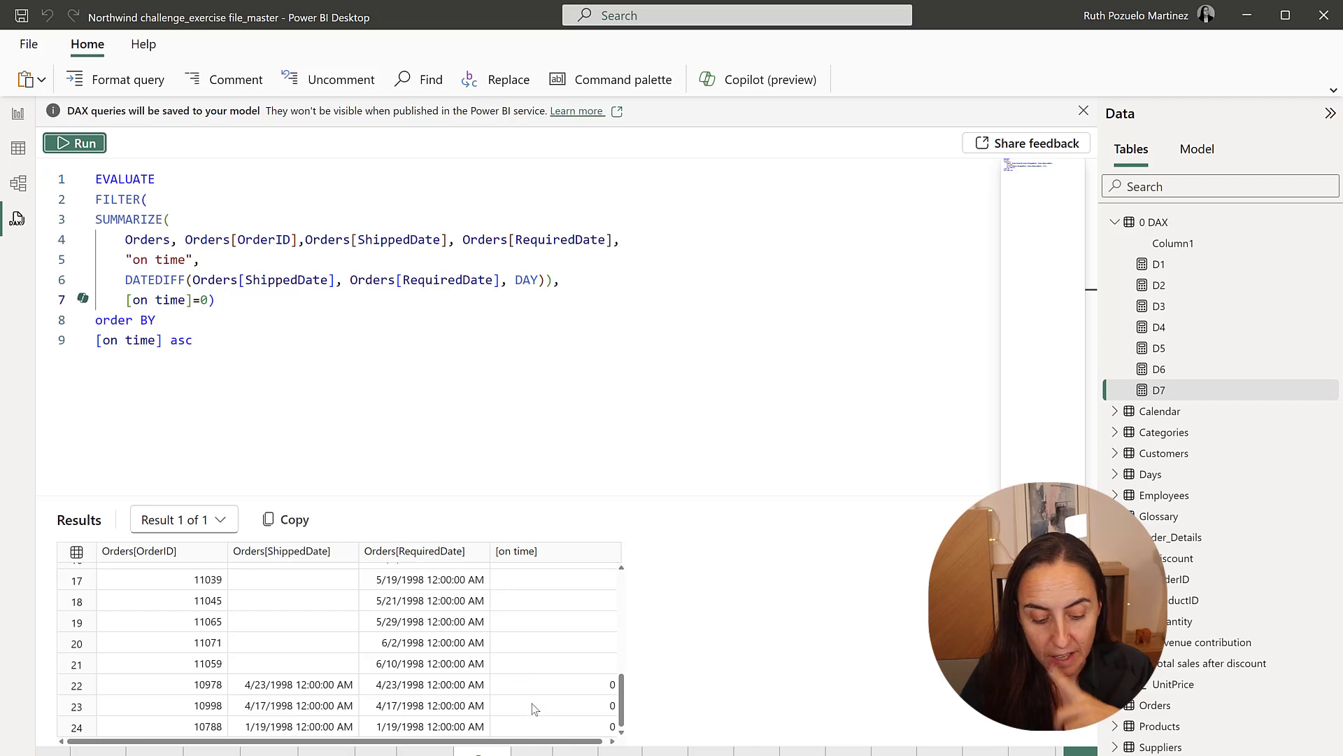
pyautogui.moveTo(585, 737)
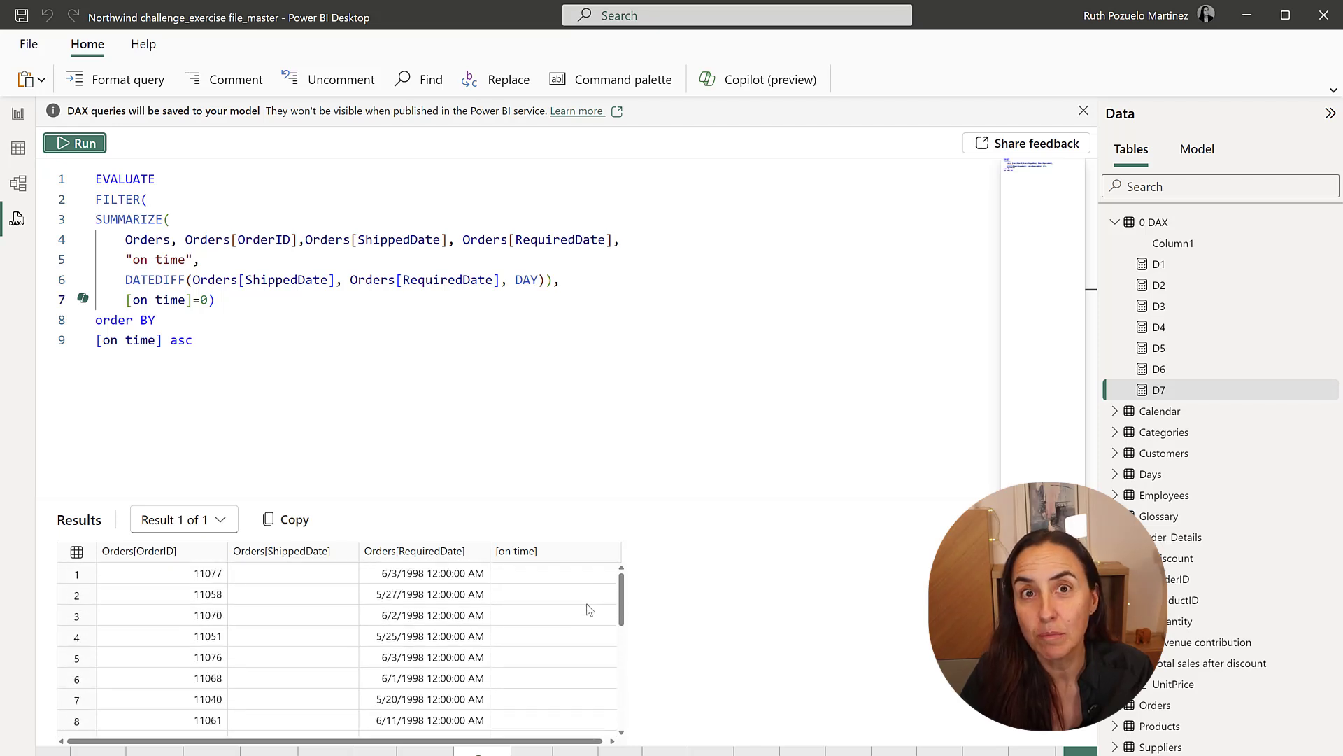
pyautogui.scroll(-3)
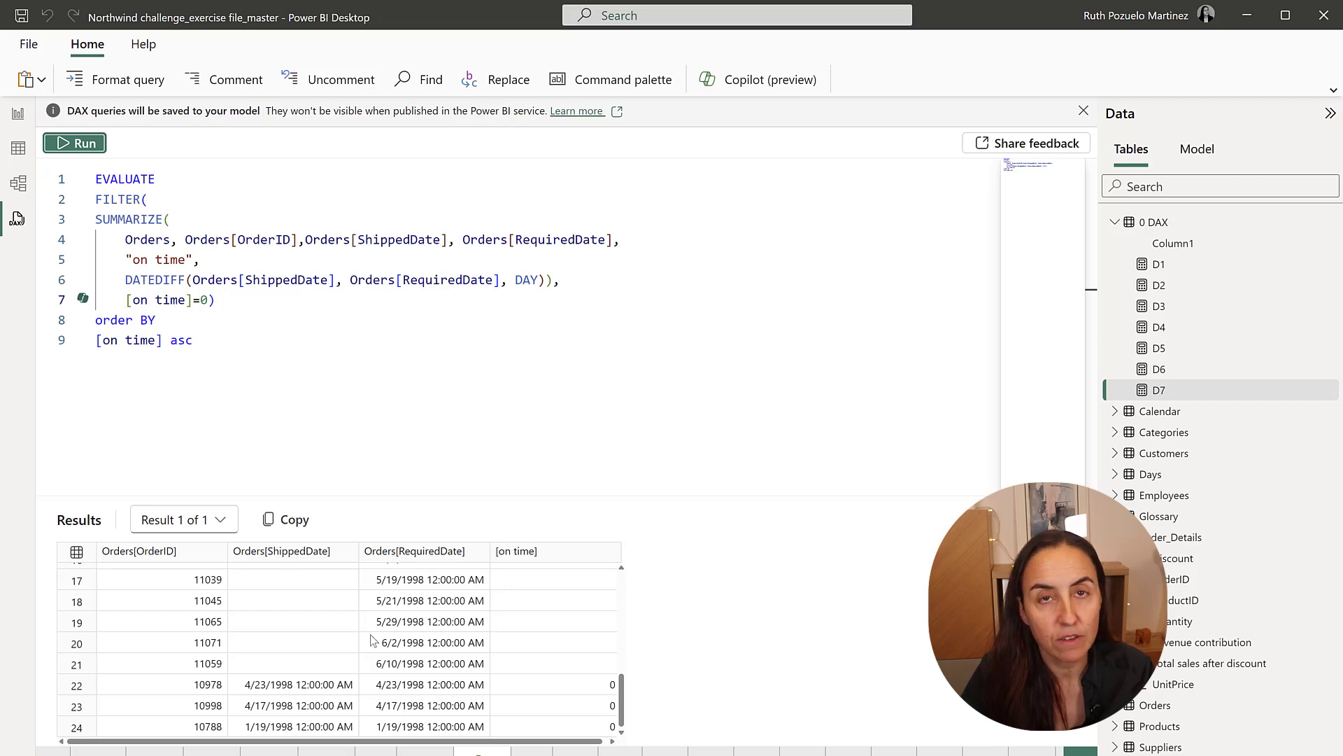
pyautogui.moveTo(328, 642)
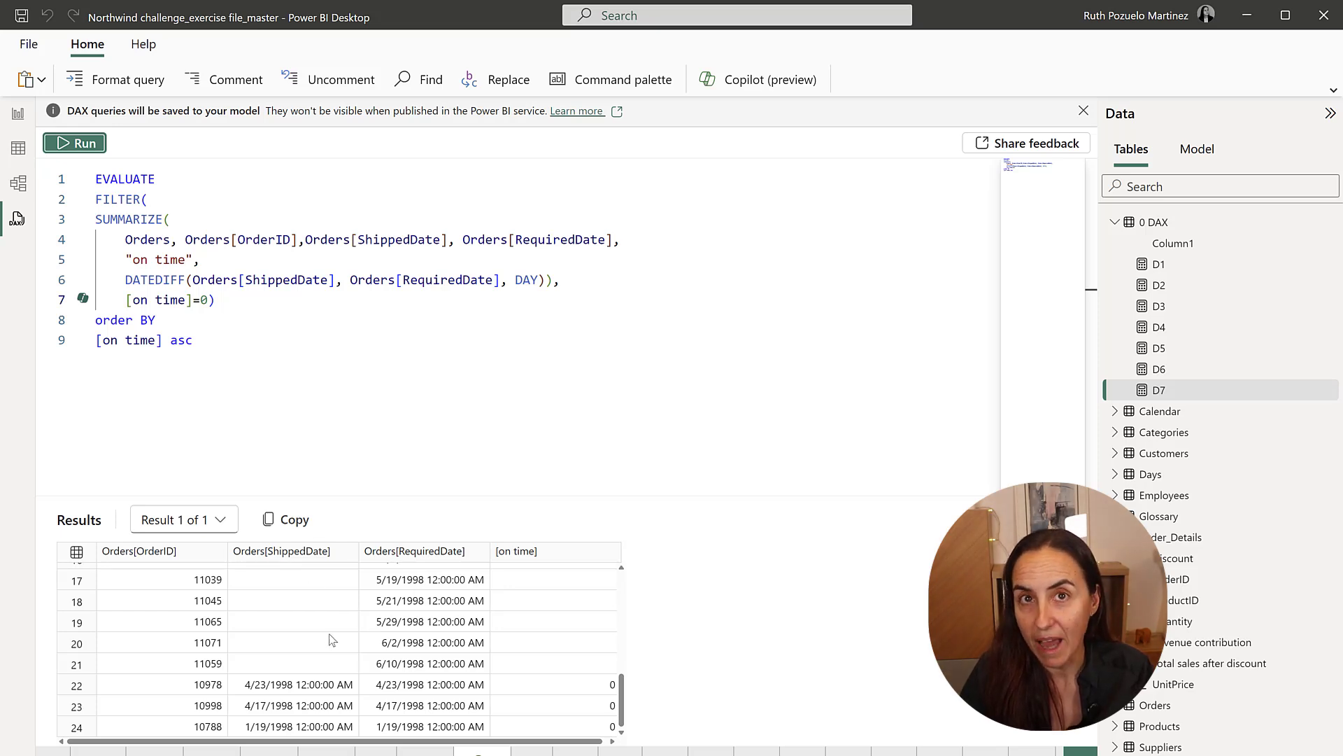
pyautogui.write('f')
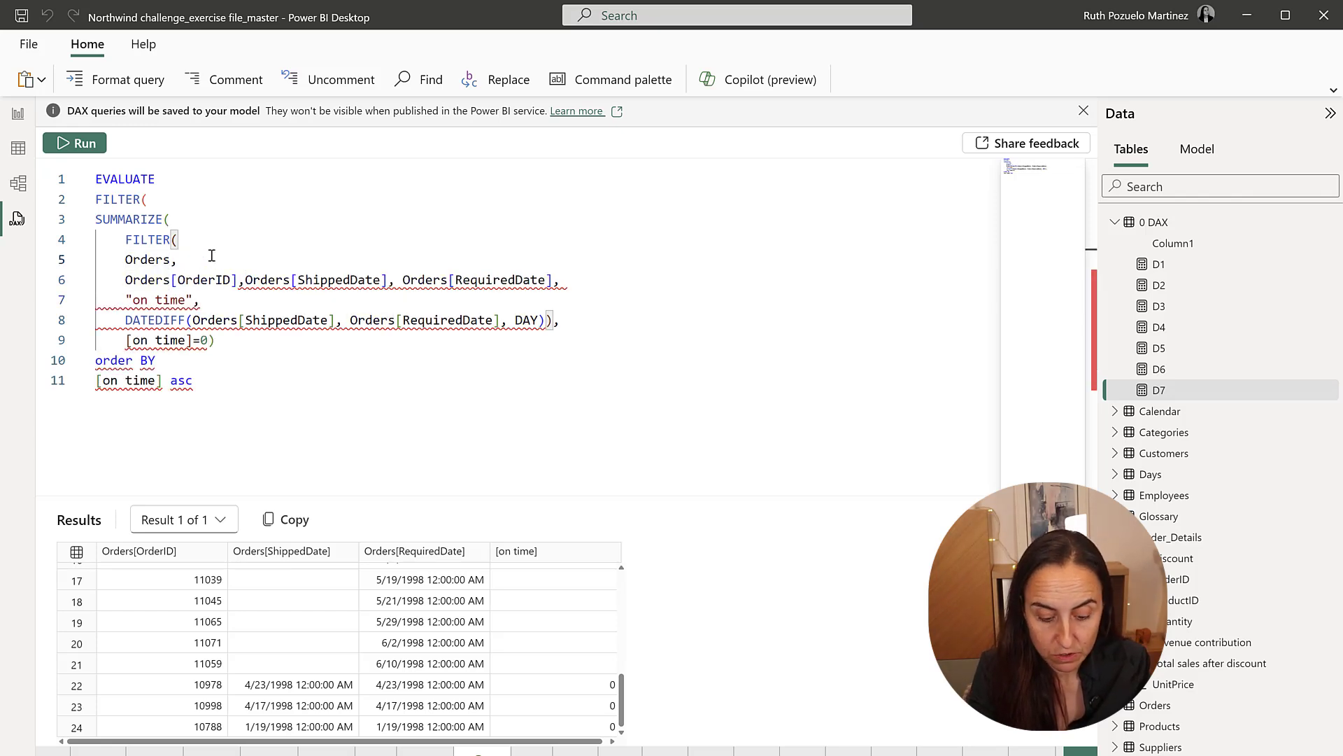
# Exclude orders with blank ShippedDate via NOT(ISBLANK(Orders[ShippedDate])) and rerun, returning three orders
pyautogui.write('no')
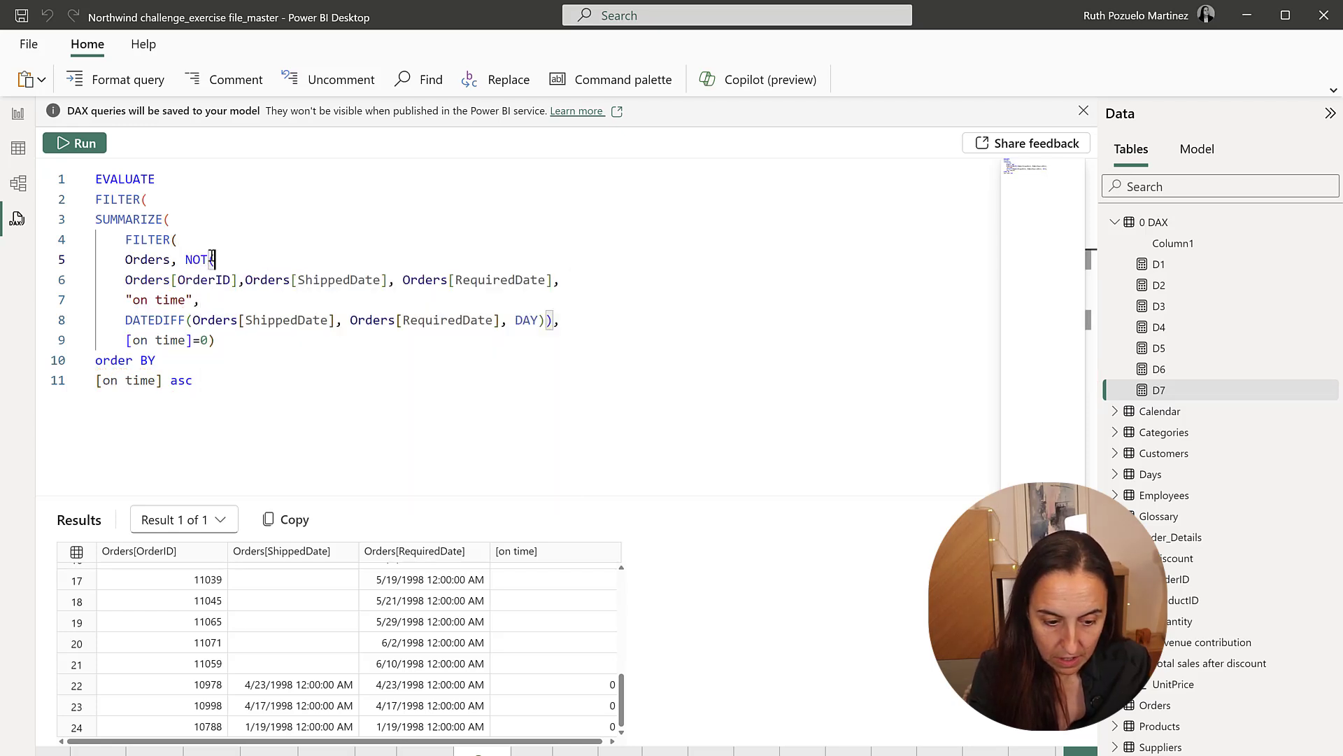
pyautogui.write('ISBLANK(')
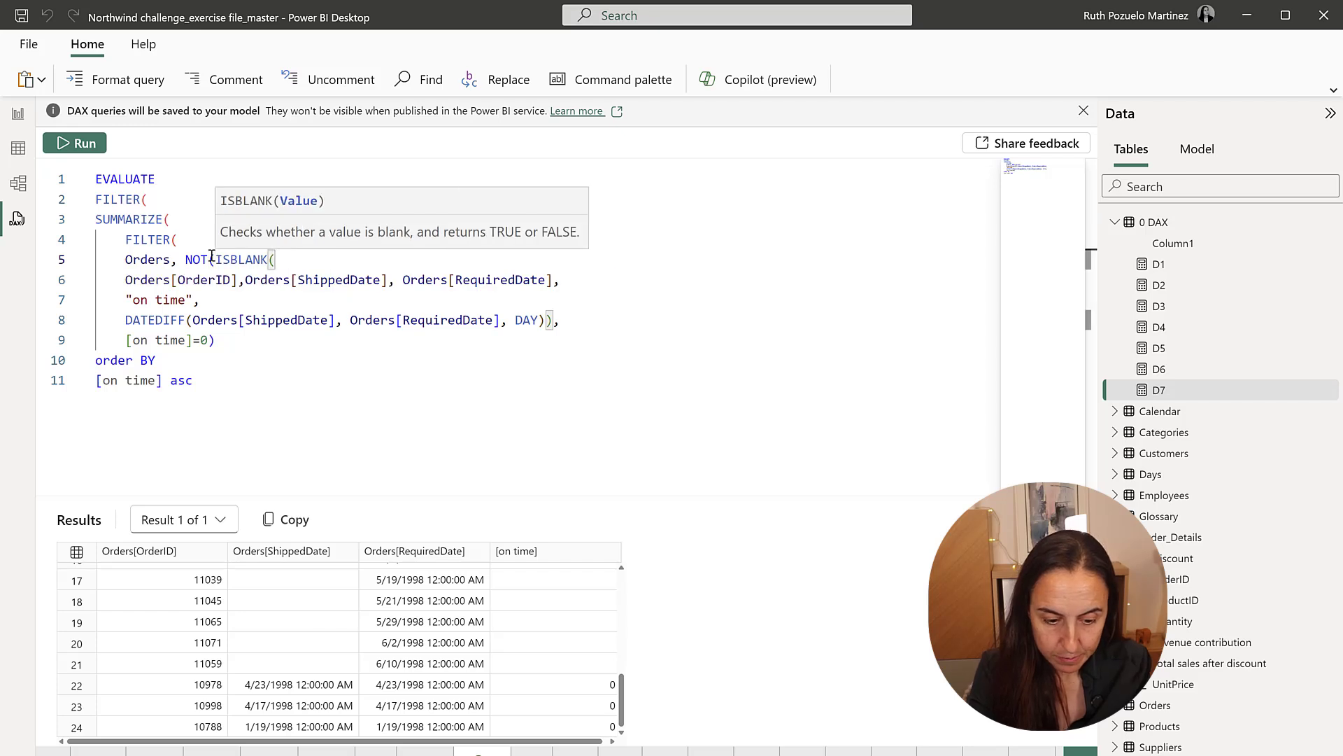
pyautogui.write('orders[ShippedDate]))),')
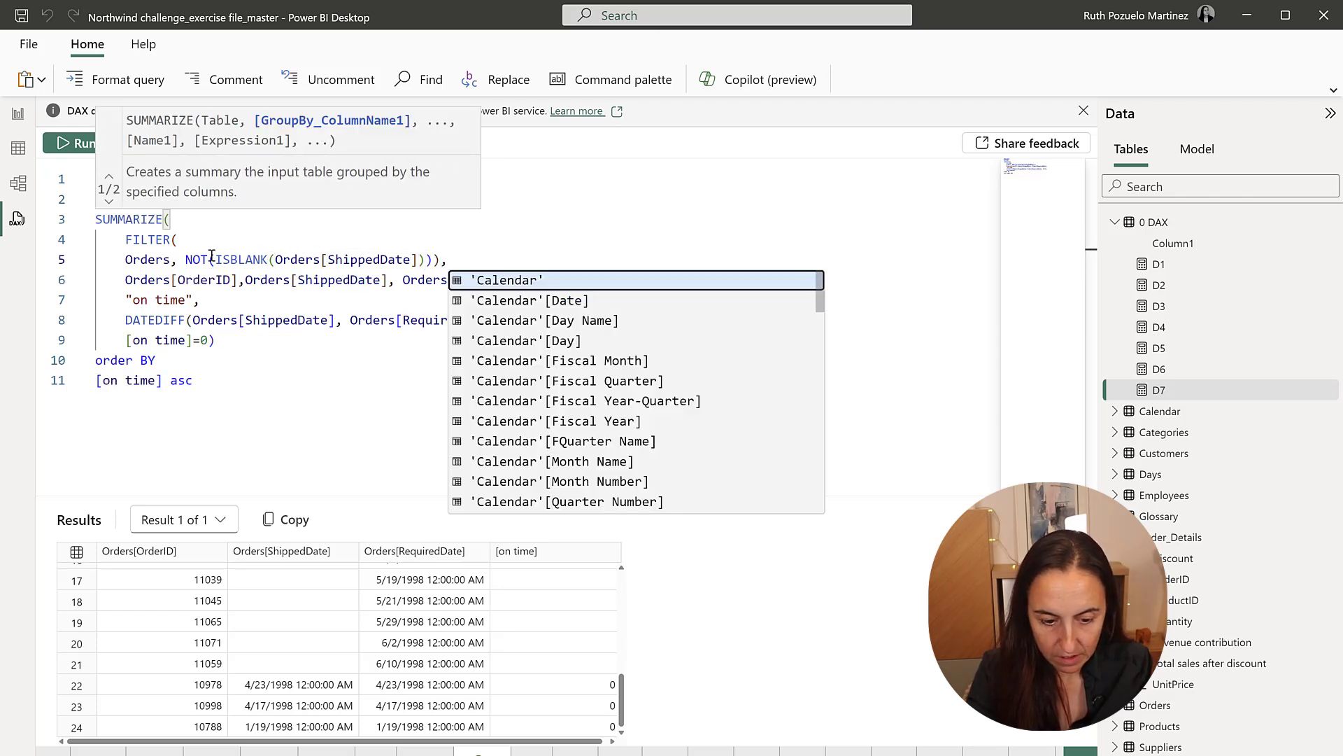
pyautogui.click(75, 142)
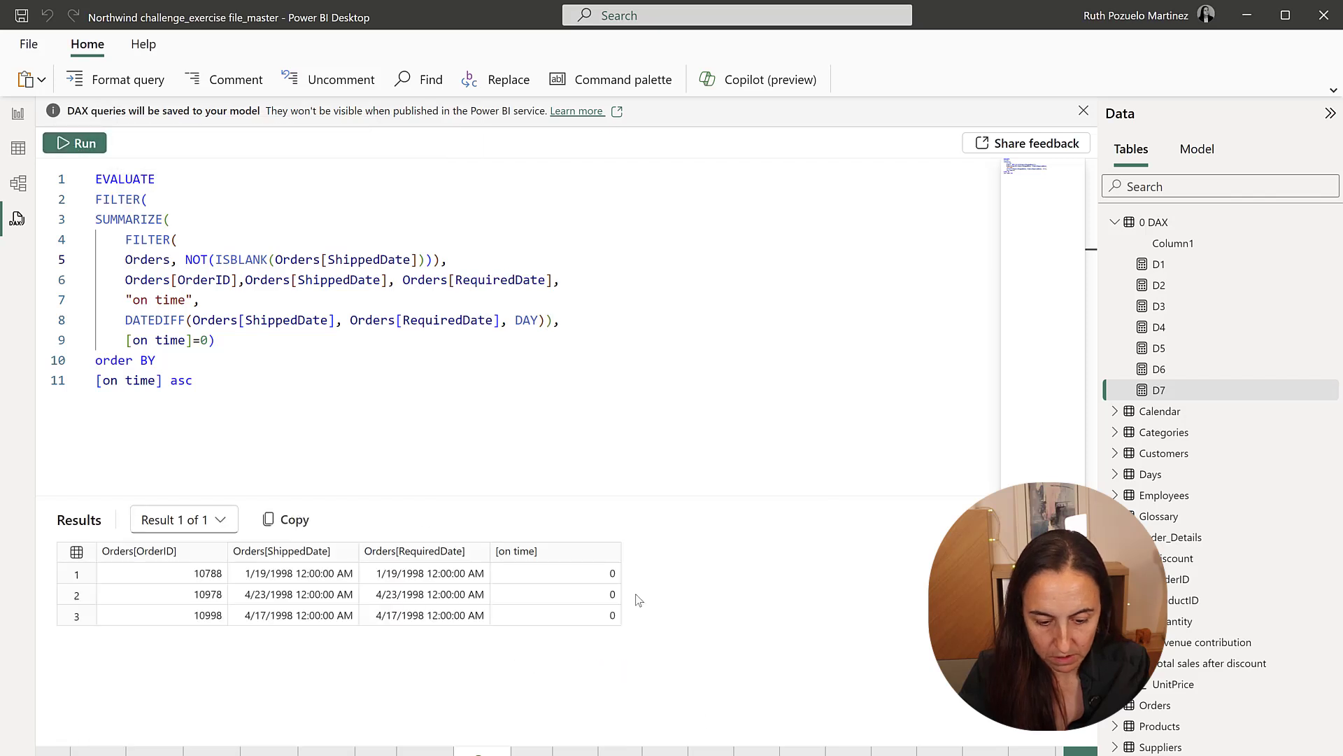
pyautogui.moveTo(702, 611)
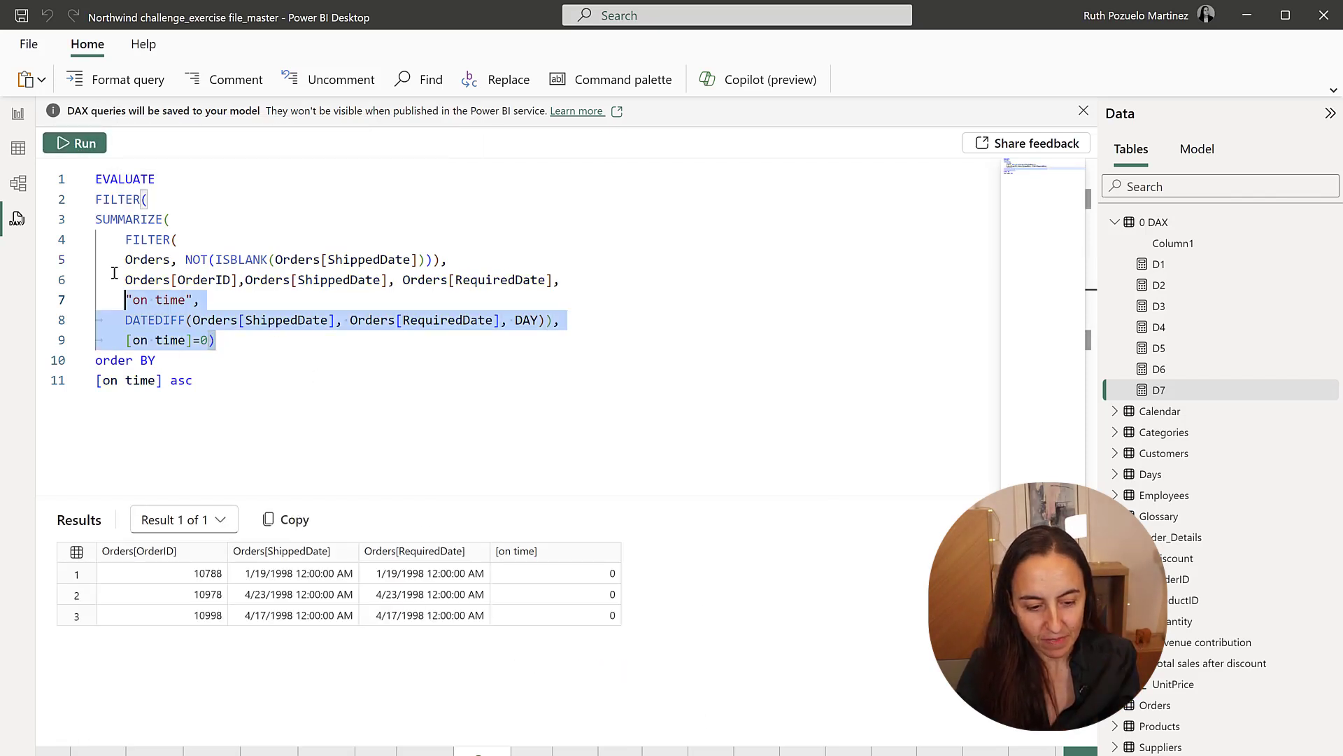
pyautogui.moveTo(17, 115)
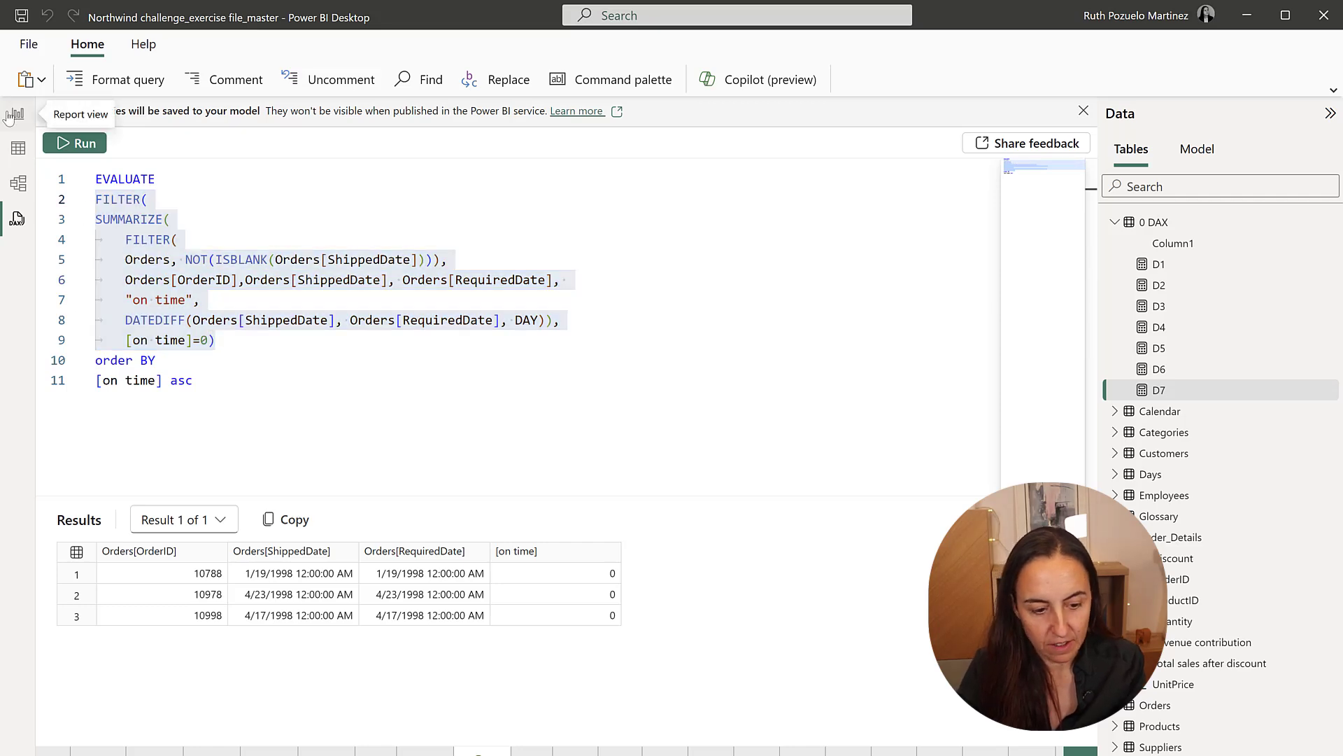
# In Report view, create measure D8 wrapping the filtered on-time query in COUNTROWS()
pyautogui.click(14, 114)
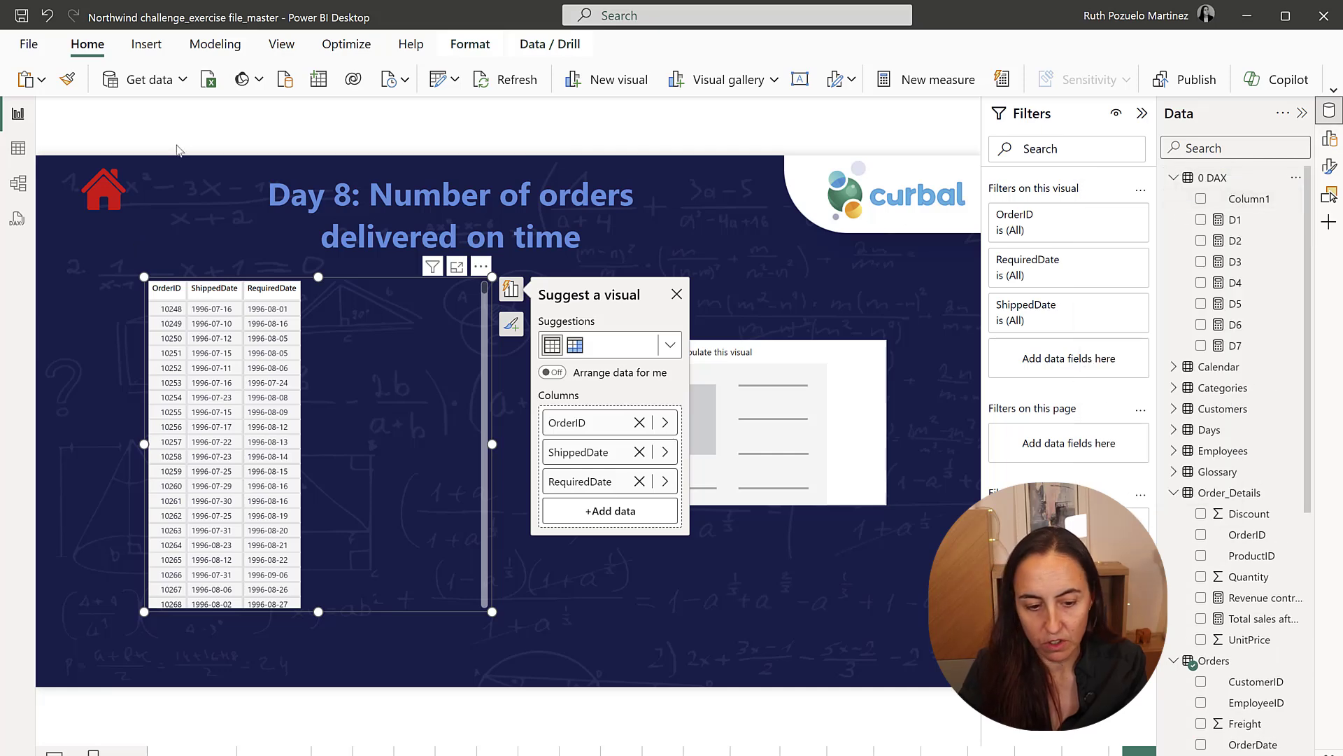
pyautogui.click(935, 79)
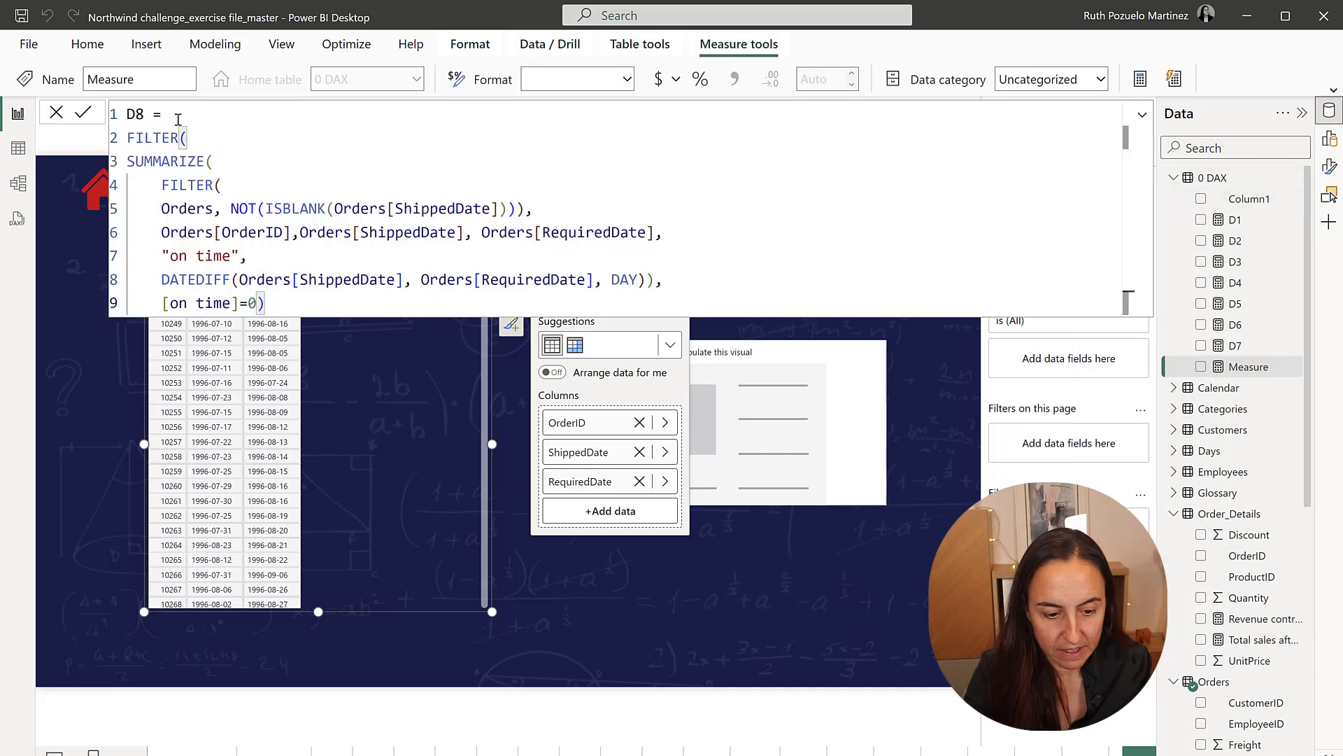
pyautogui.write('c')
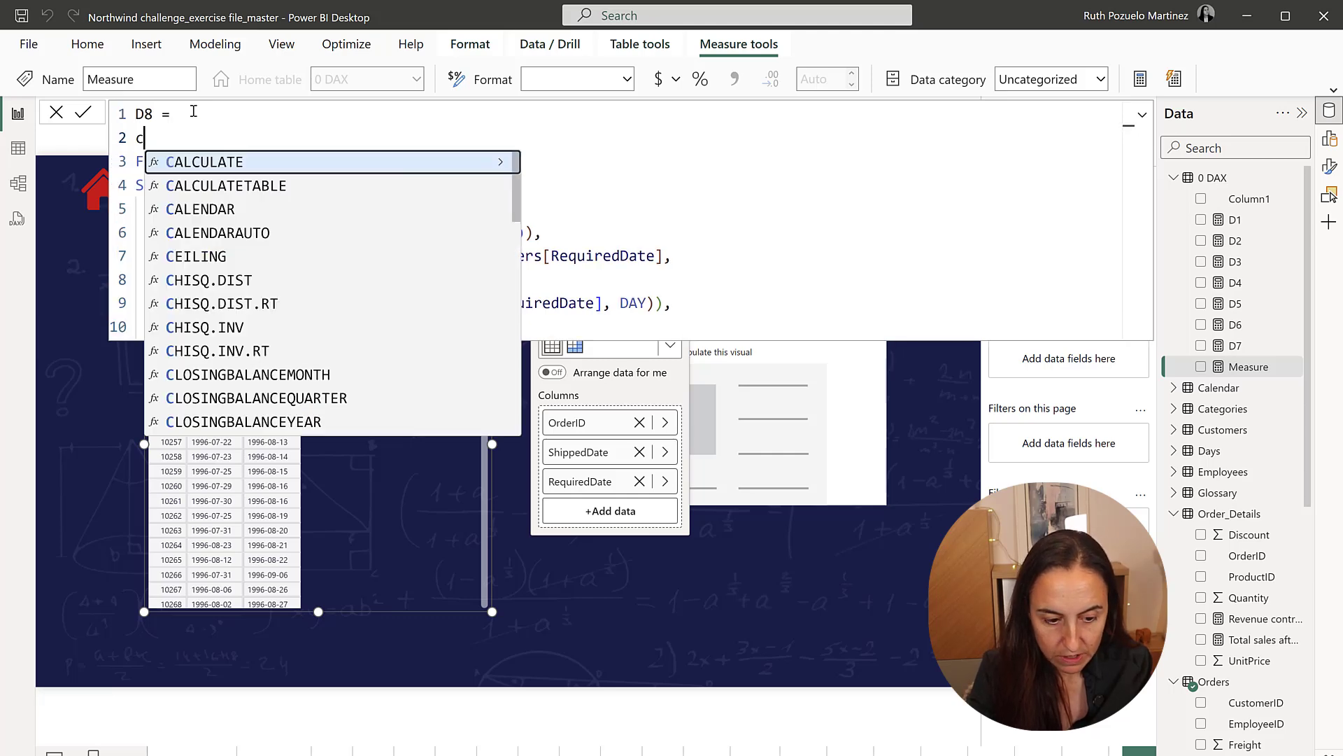
pyautogui.write('COUNTROWS(')
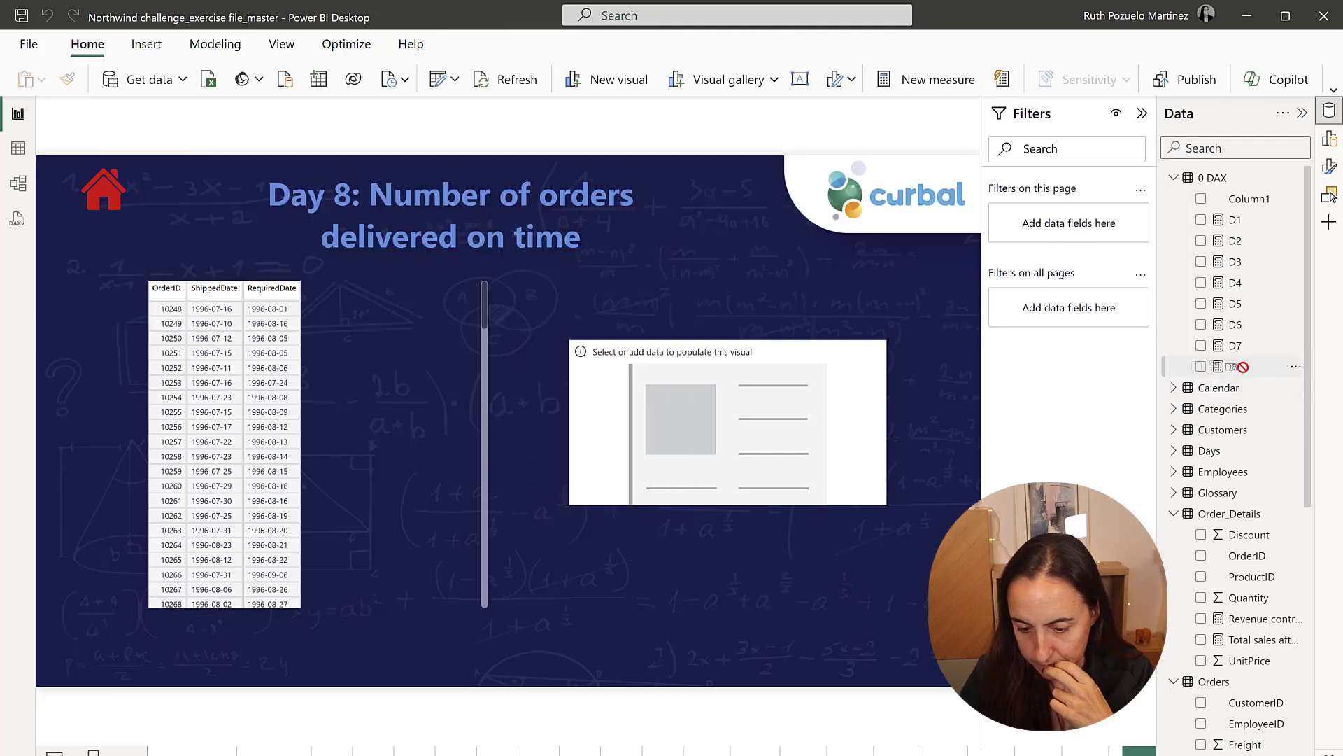
# Put the D8 measure into the empty card on the Day 8 page, showing 3
pyautogui.click(1202, 366)
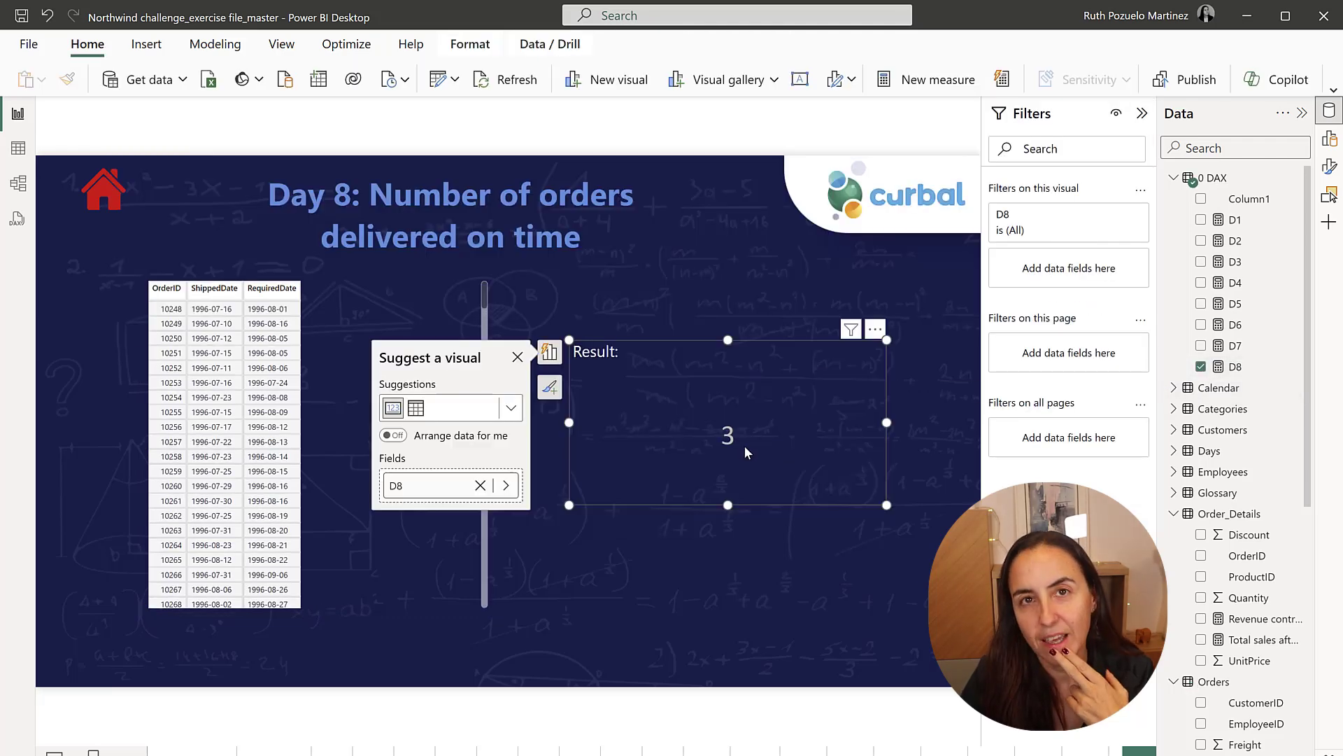
pyautogui.moveTo(778, 395)
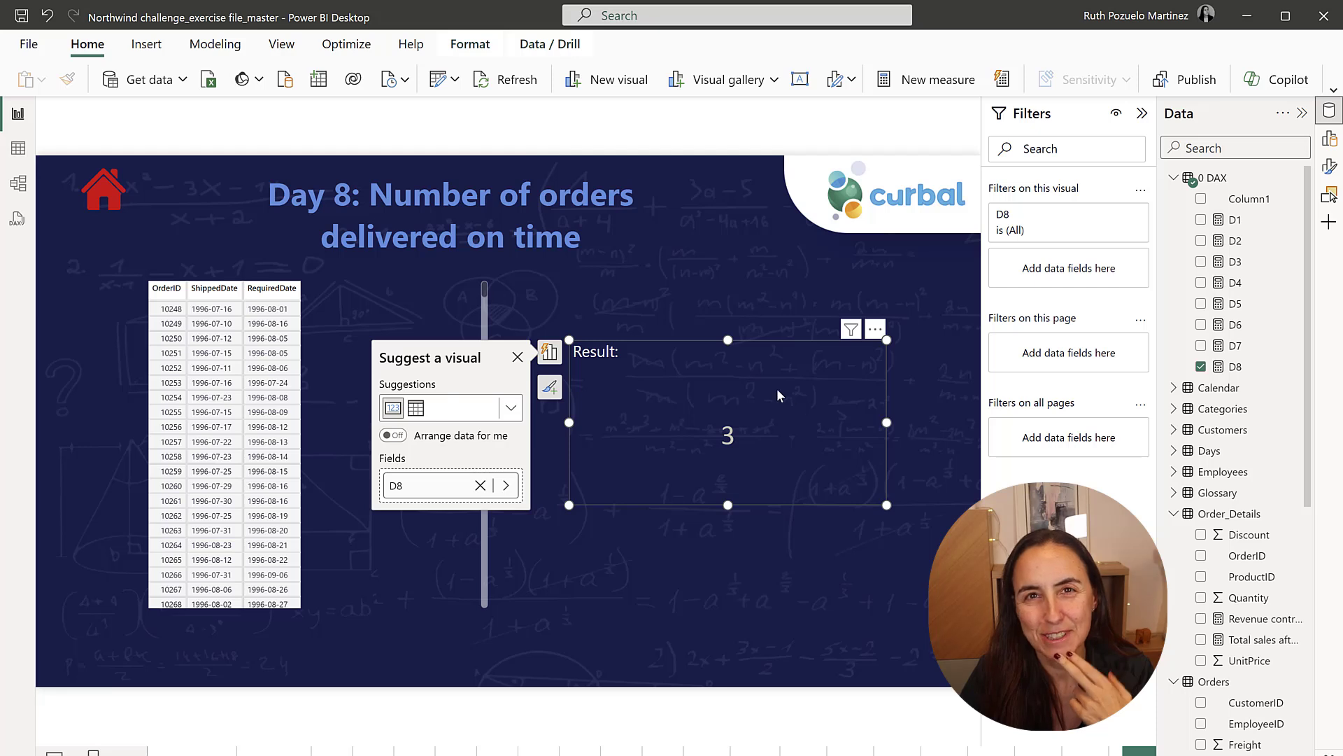